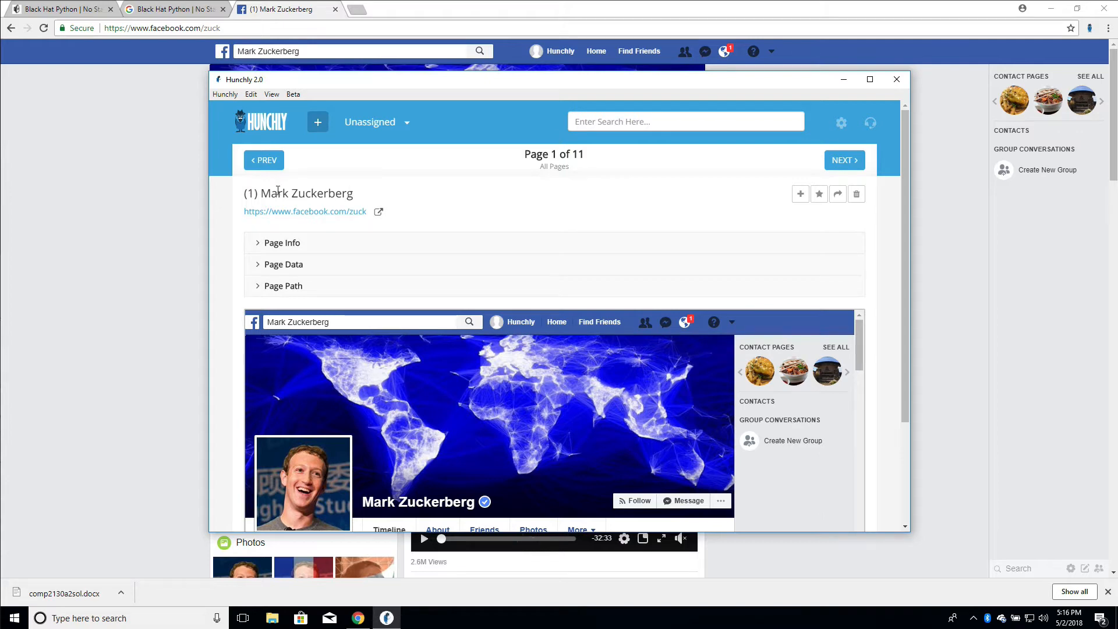
mouse_move(379, 213)
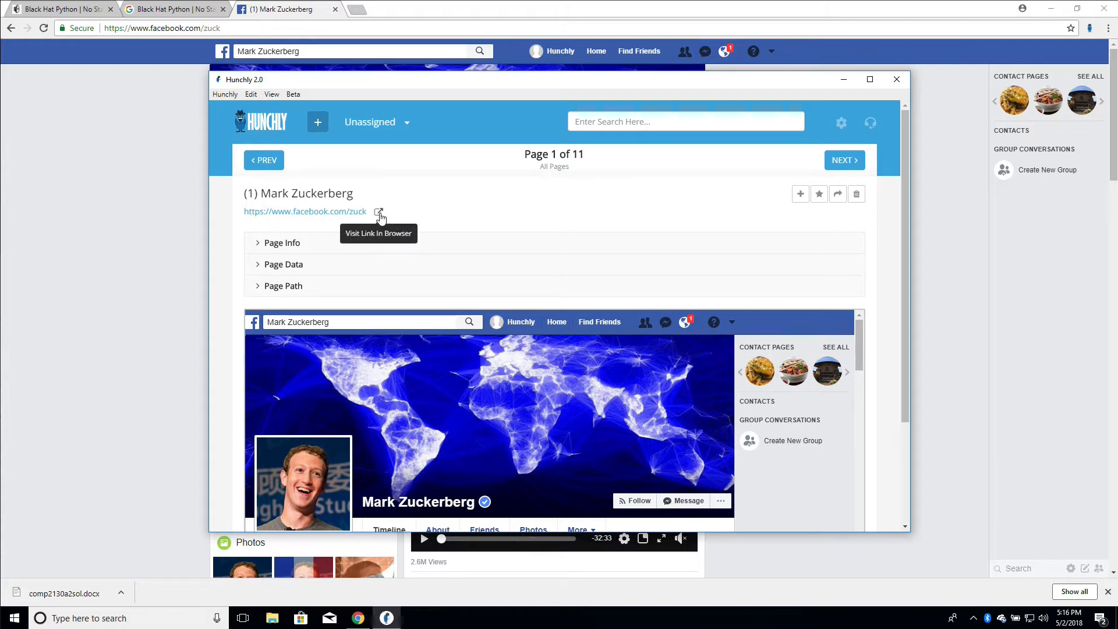
Open the captured Facebook profile's original URL in the browser, confirming the external link warning.
click(378, 211)
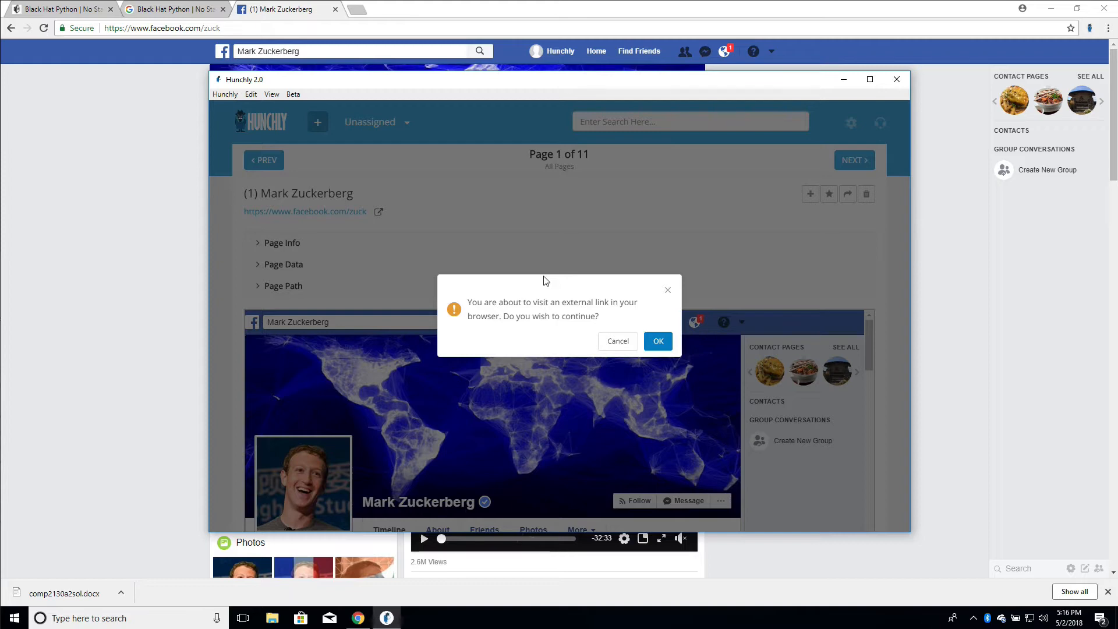
mouse_move(629, 317)
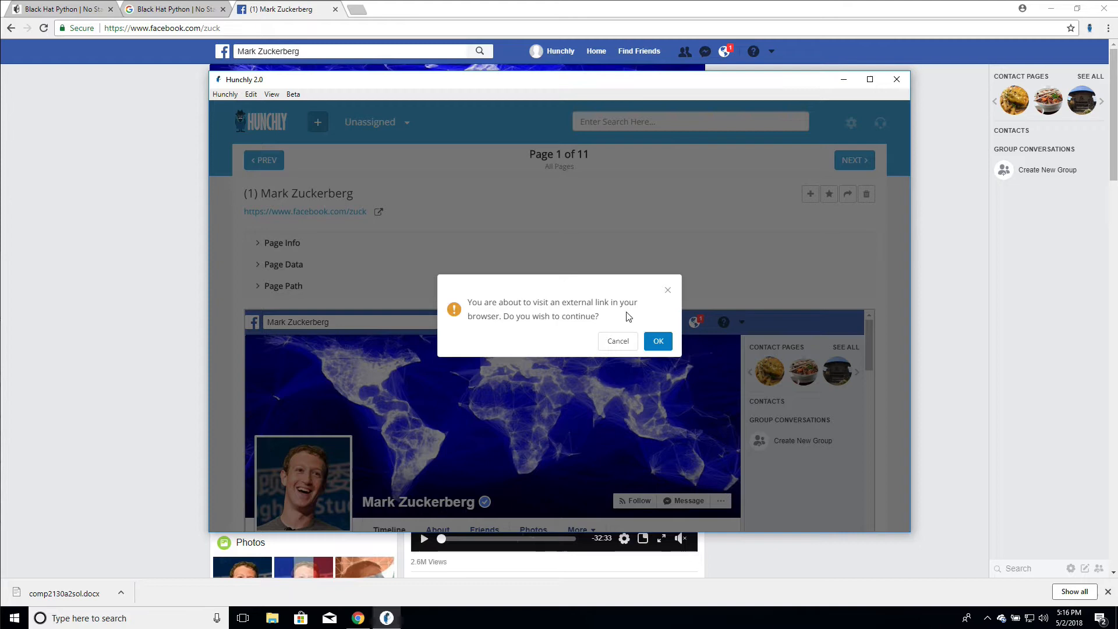
click(658, 341)
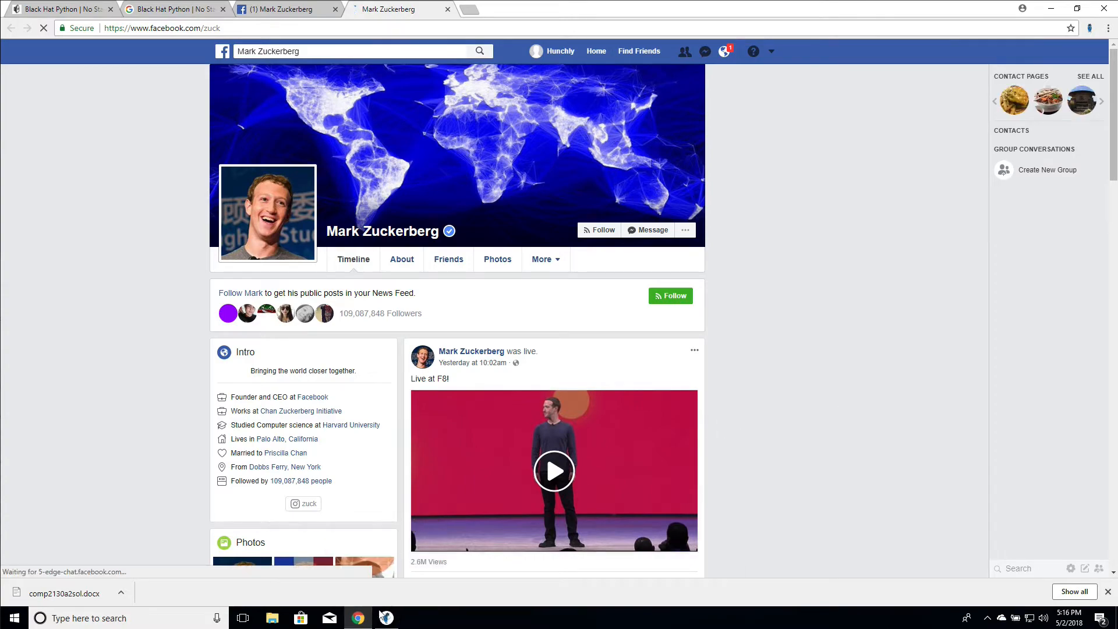
Return to Hunchly and show the MHTML and PDF export options for the Facebook capture.
click(387, 617)
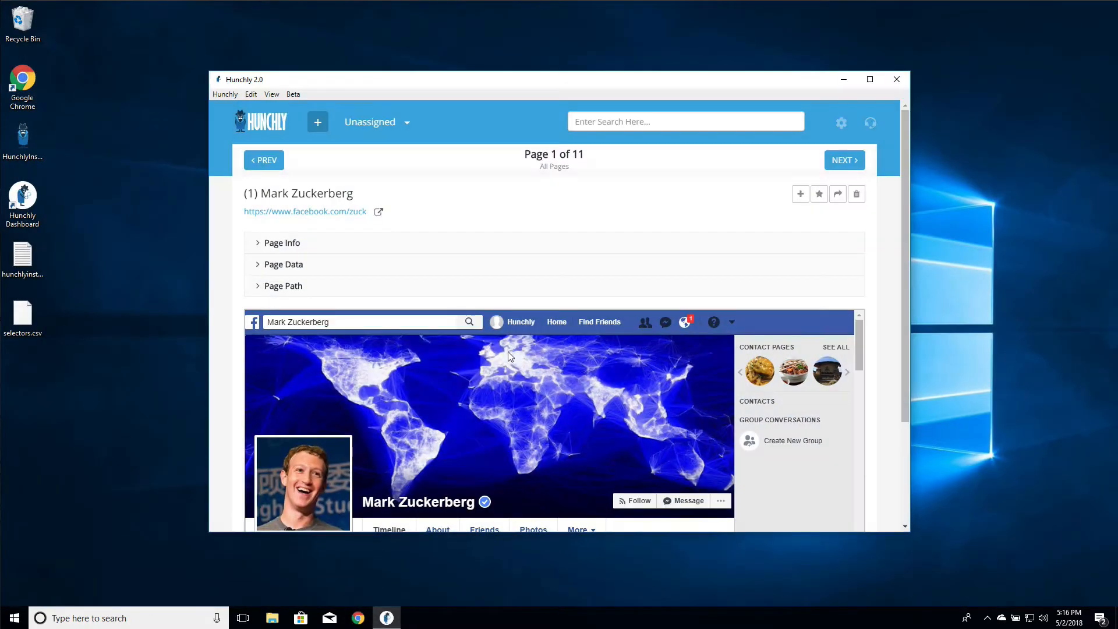
mouse_move(379, 212)
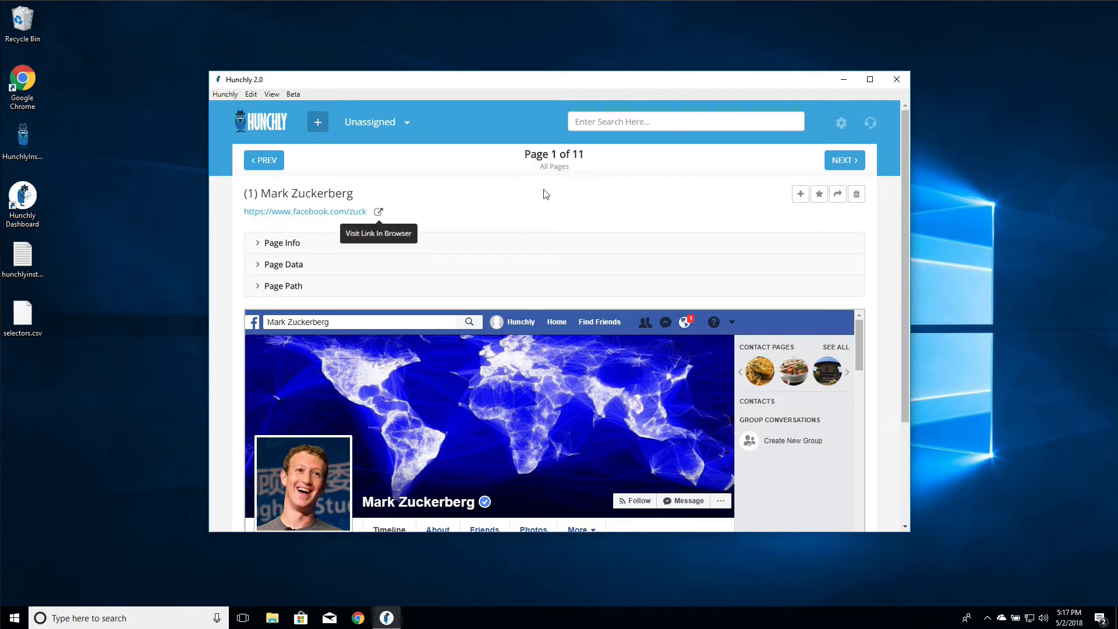
mouse_move(801, 198)
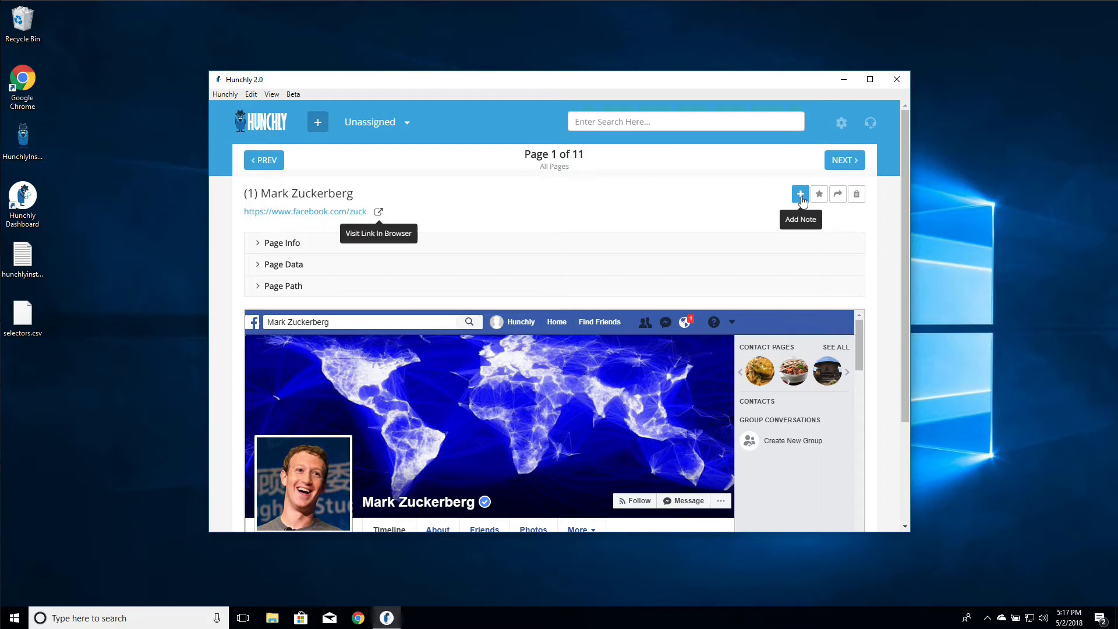
mouse_move(820, 194)
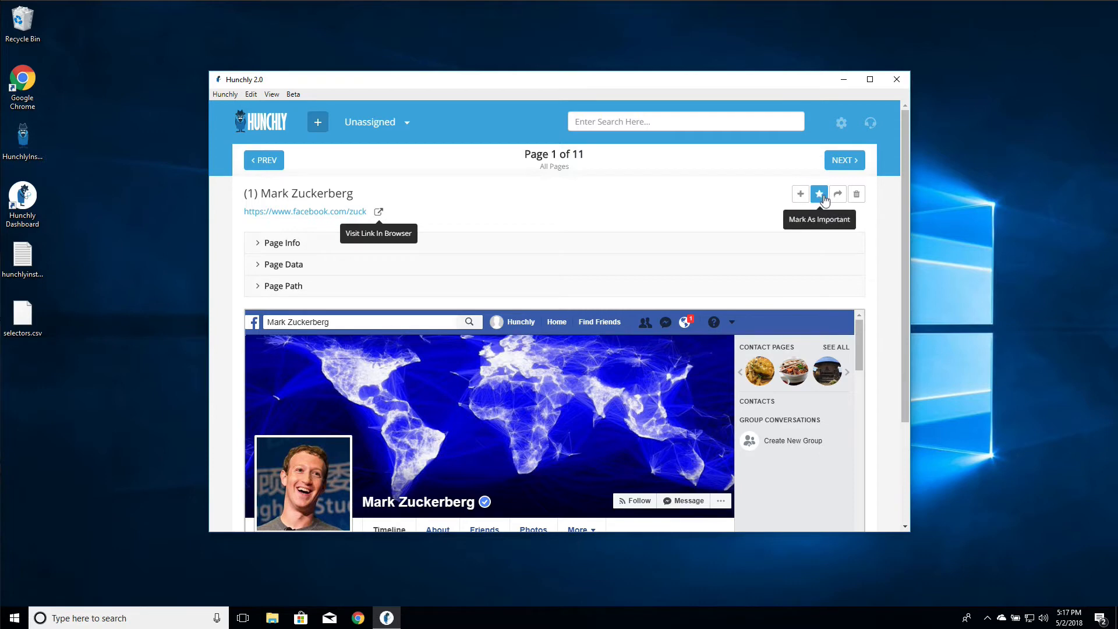
click(837, 194)
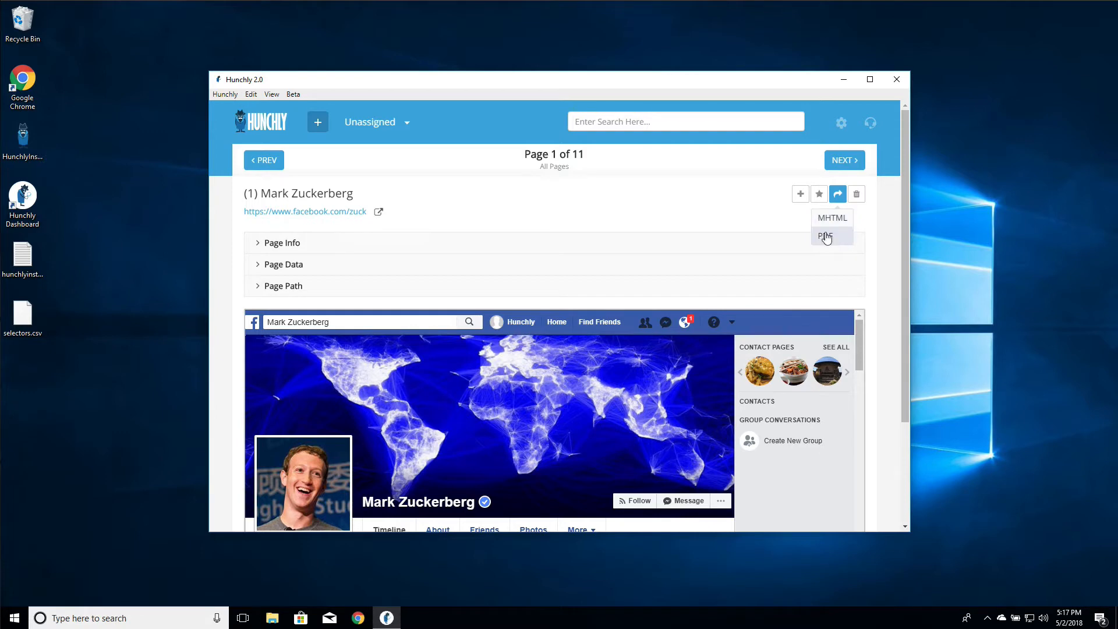
Export the Facebook capture as a PDF saved to the desktop, then bring up its file options.
click(826, 236)
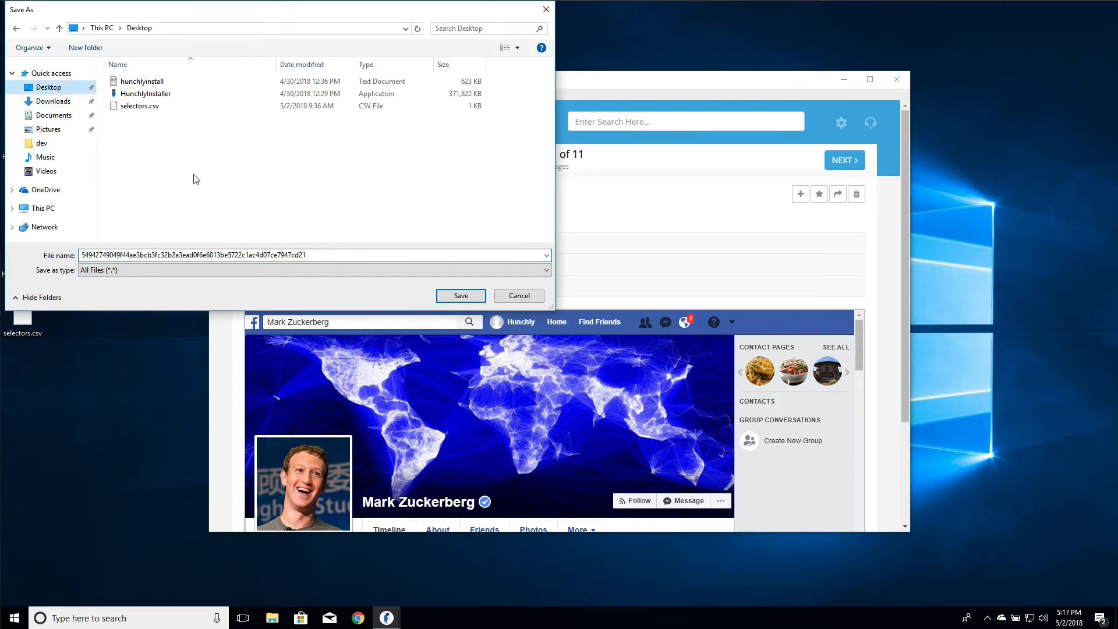
click(461, 295)
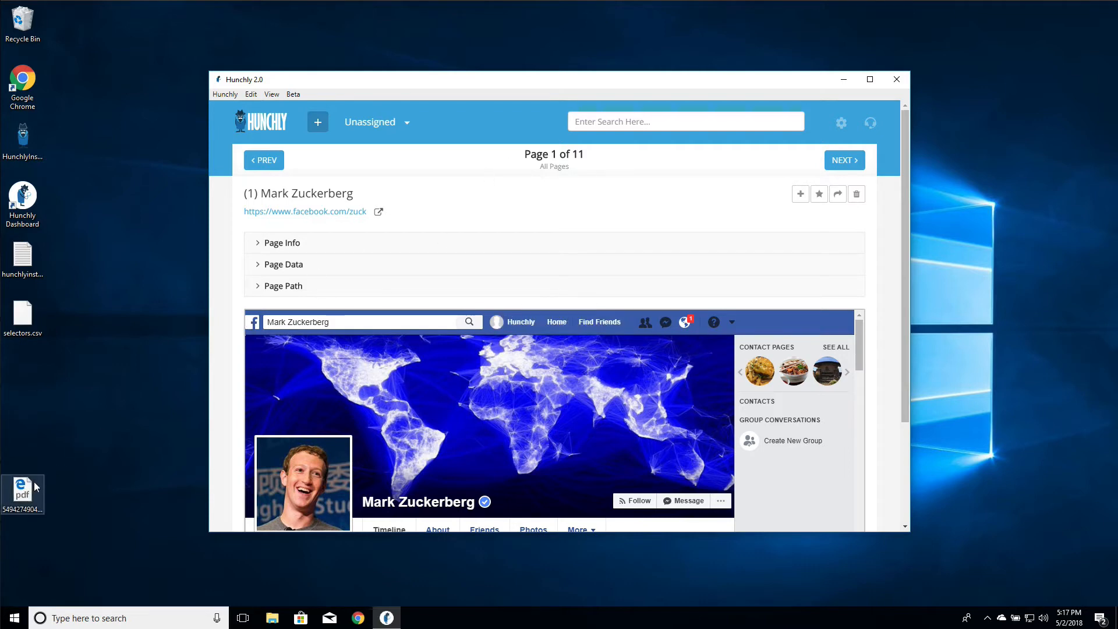
right_click(22, 489)
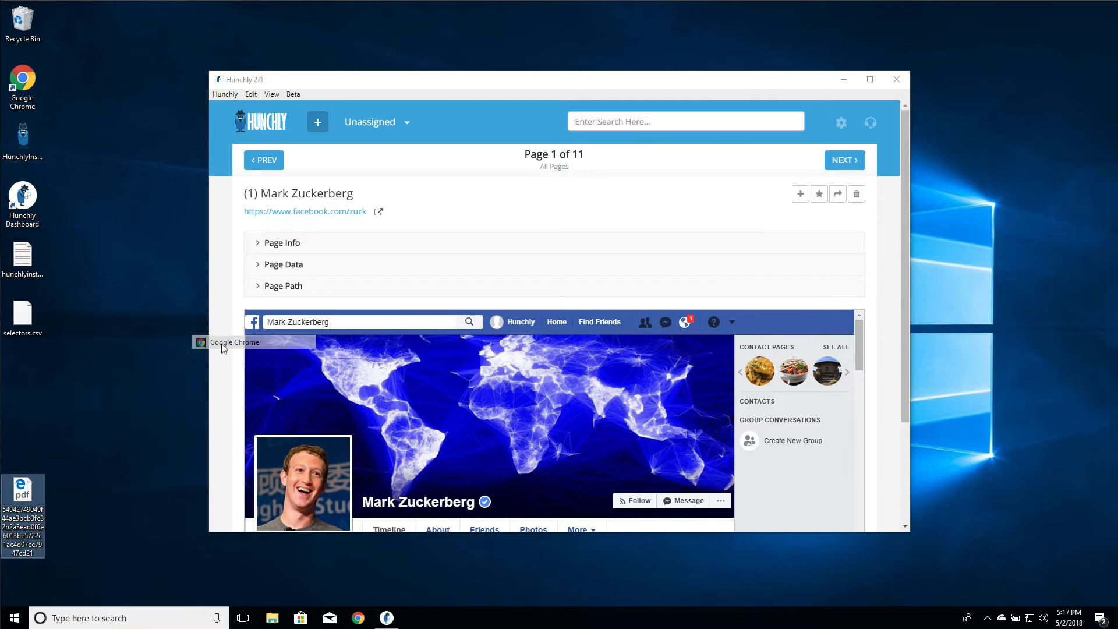
Open the exported PDF in Chrome to review its Page ID, URL, capture dates and hash.
double_click(22, 489)
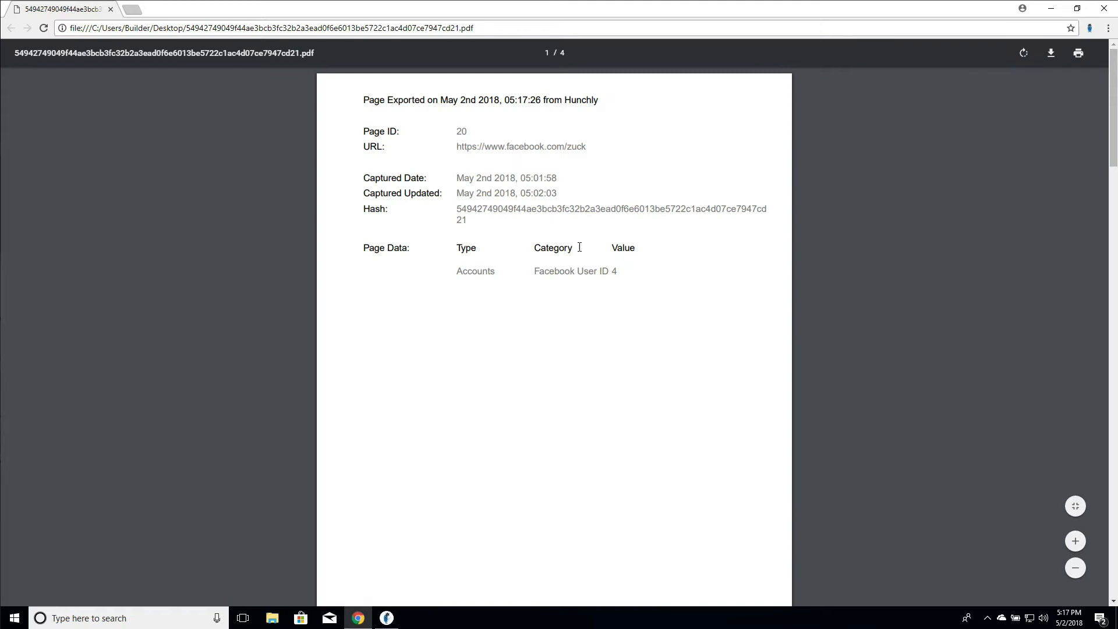
mouse_move(602, 153)
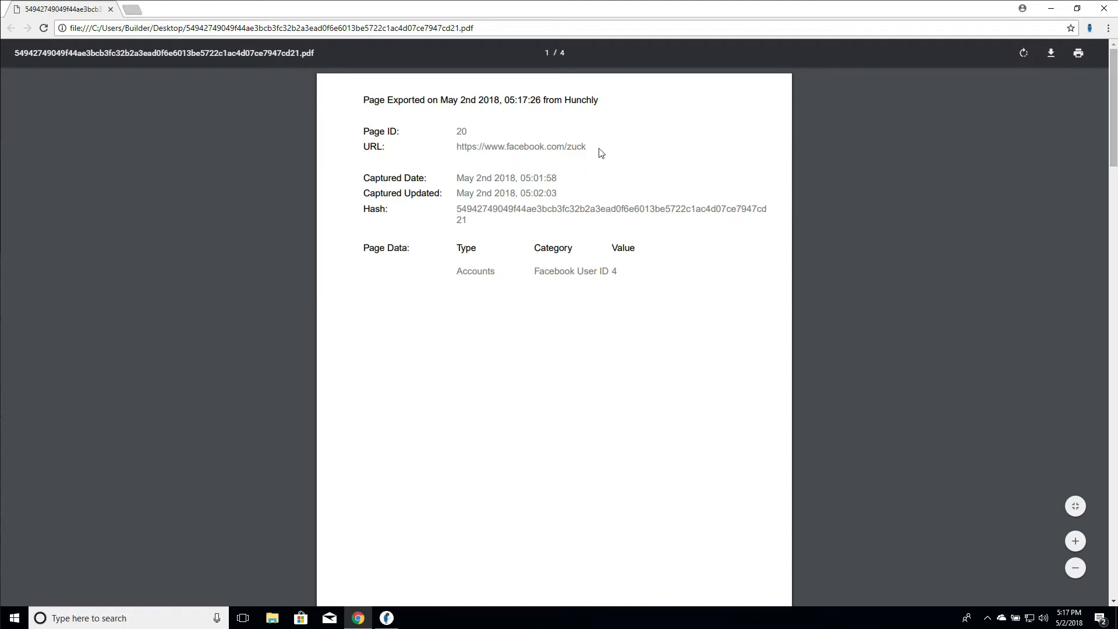
mouse_move(488, 128)
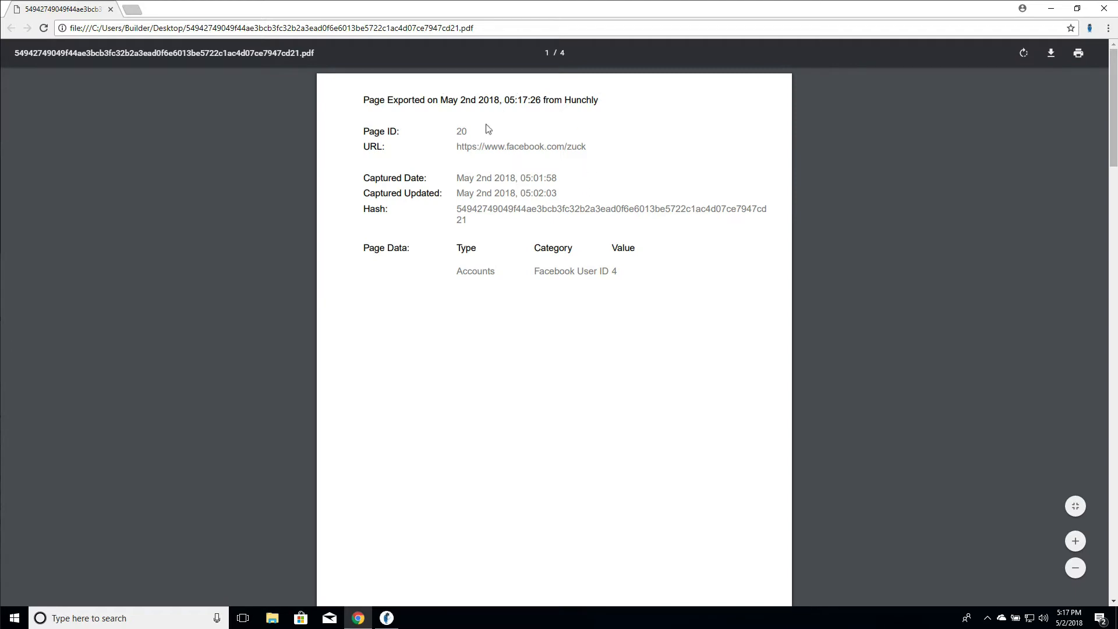
mouse_move(506, 178)
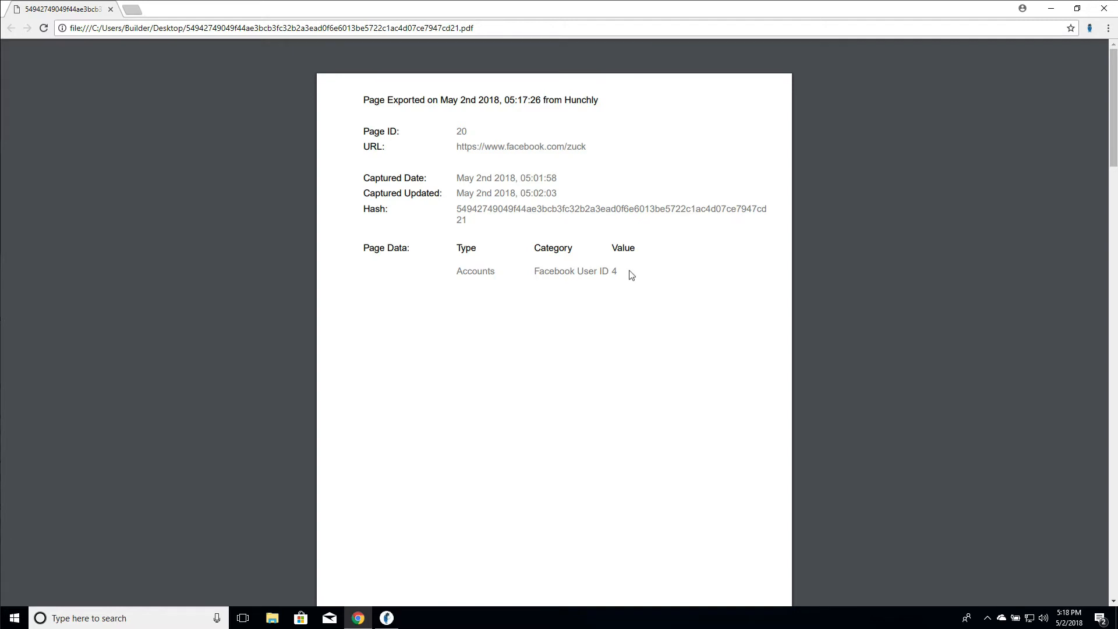
scroll(down, 3)
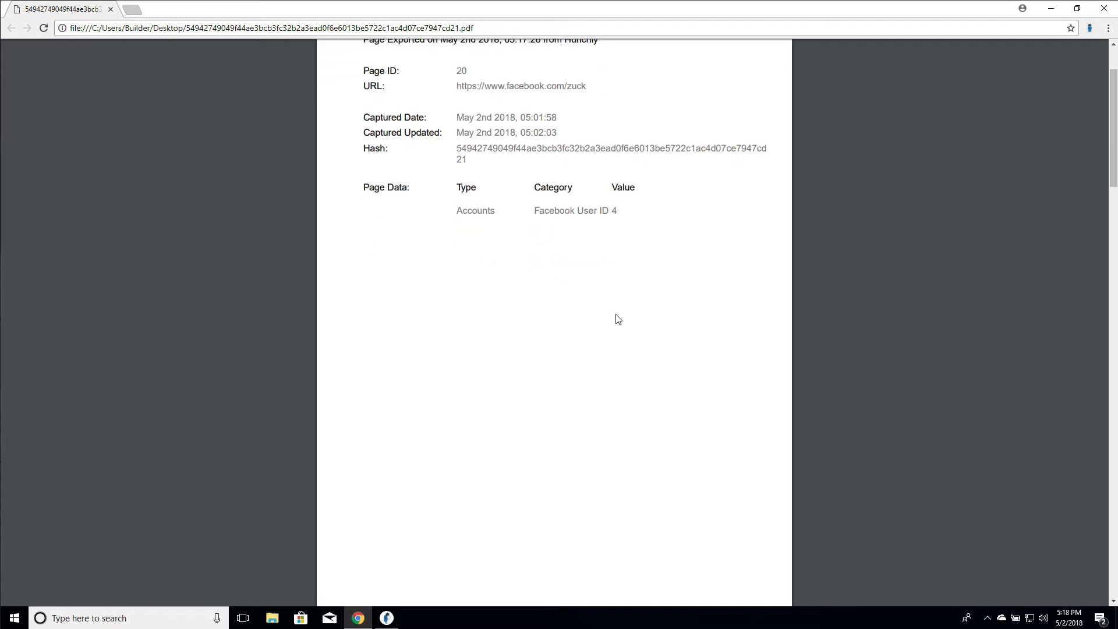
scroll(down, 3)
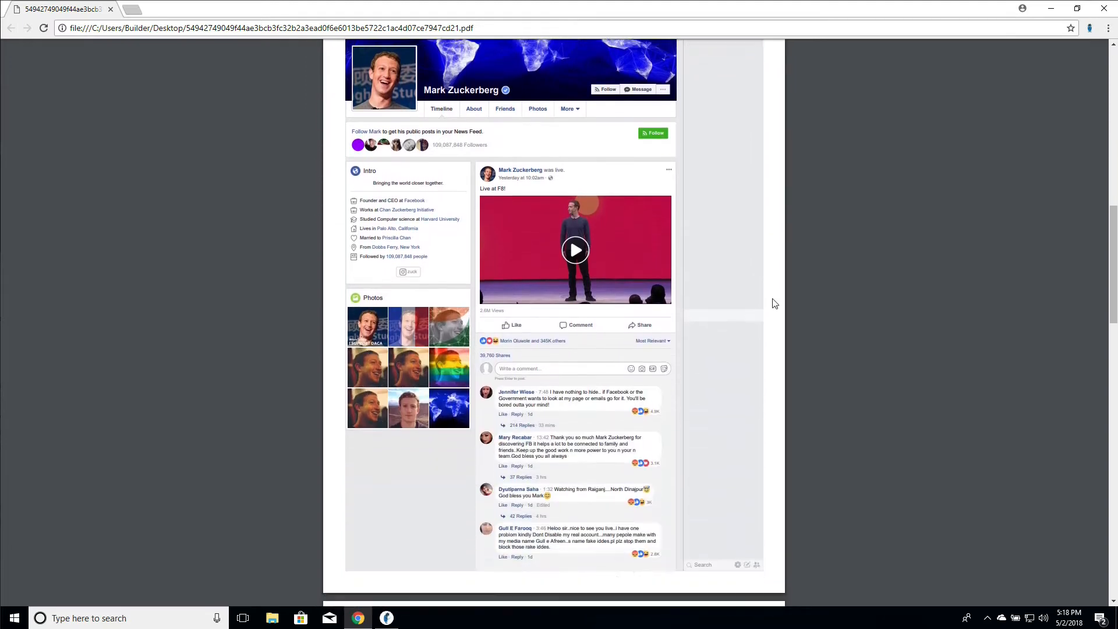
scroll(down, 3)
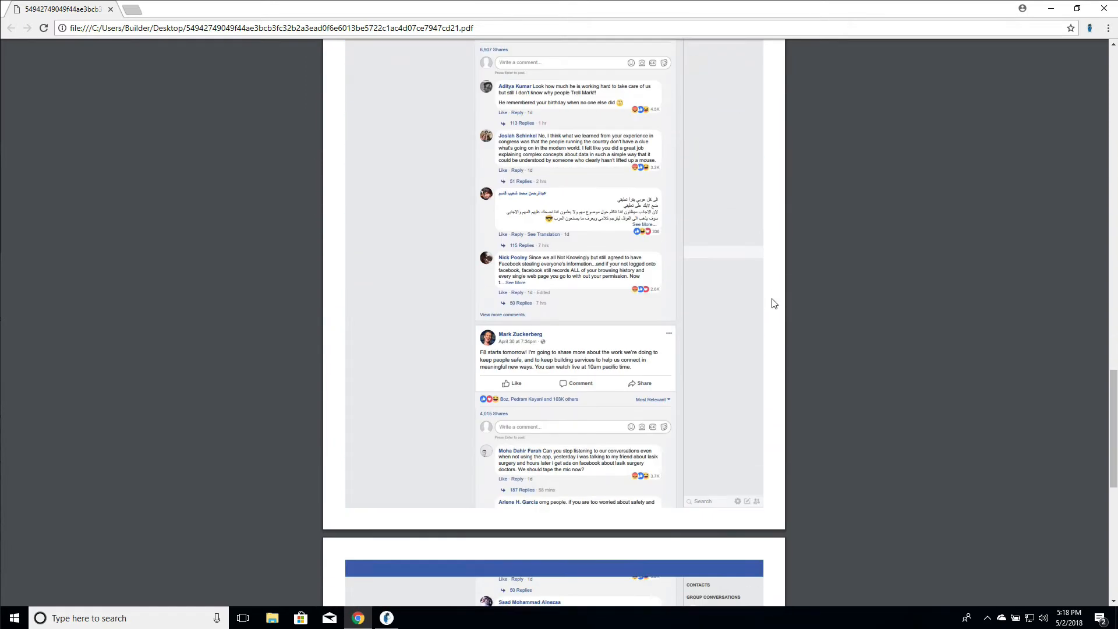
scroll(down, 3)
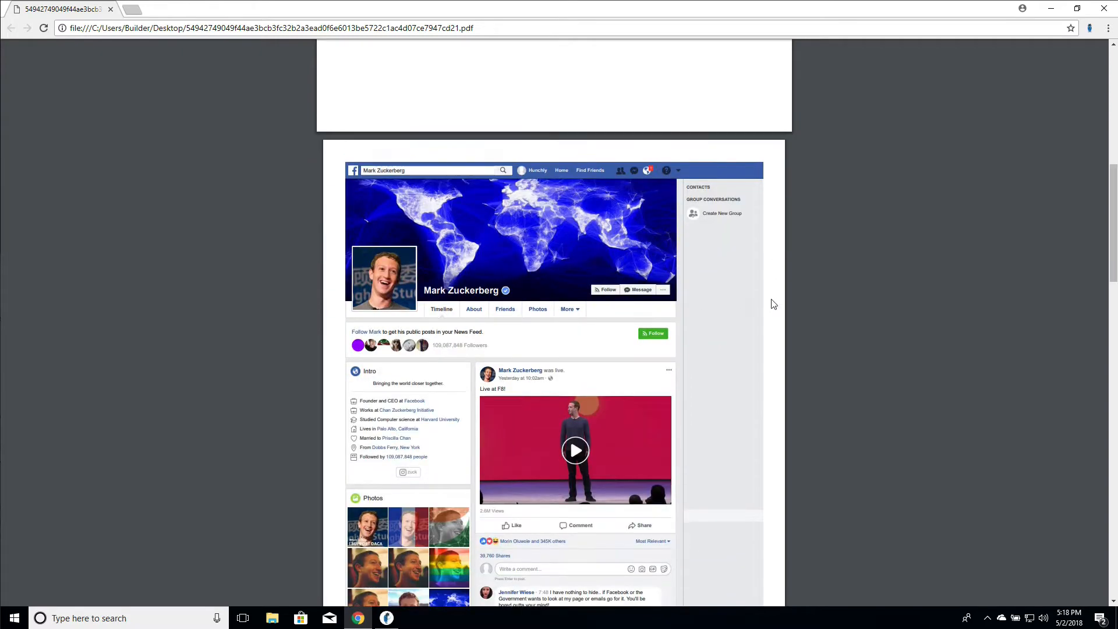
scroll(down, 3)
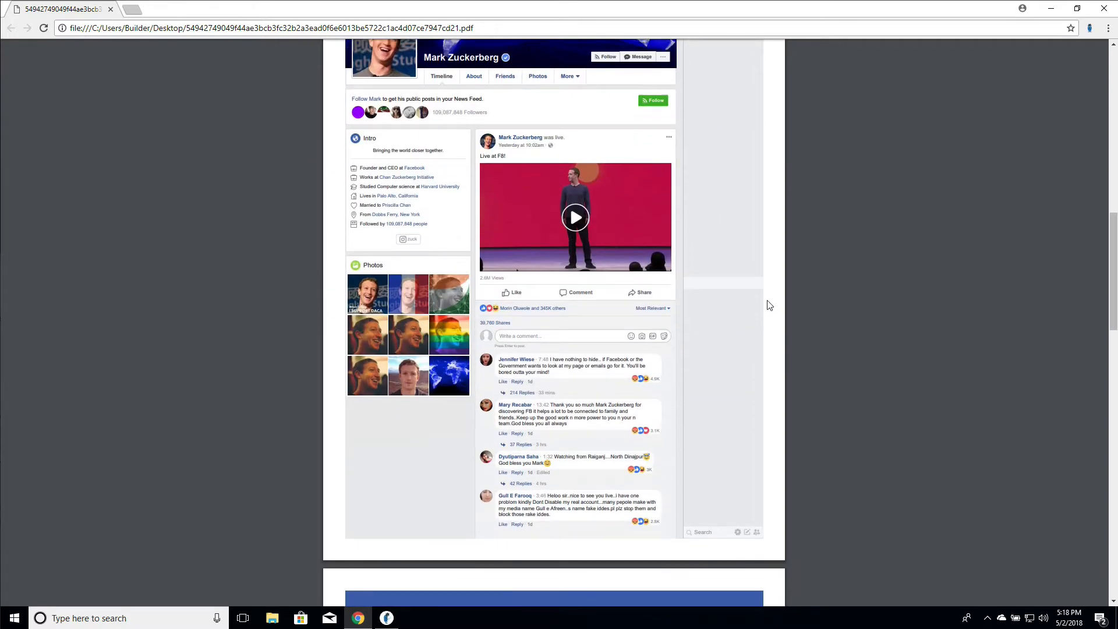
scroll(down, 3)
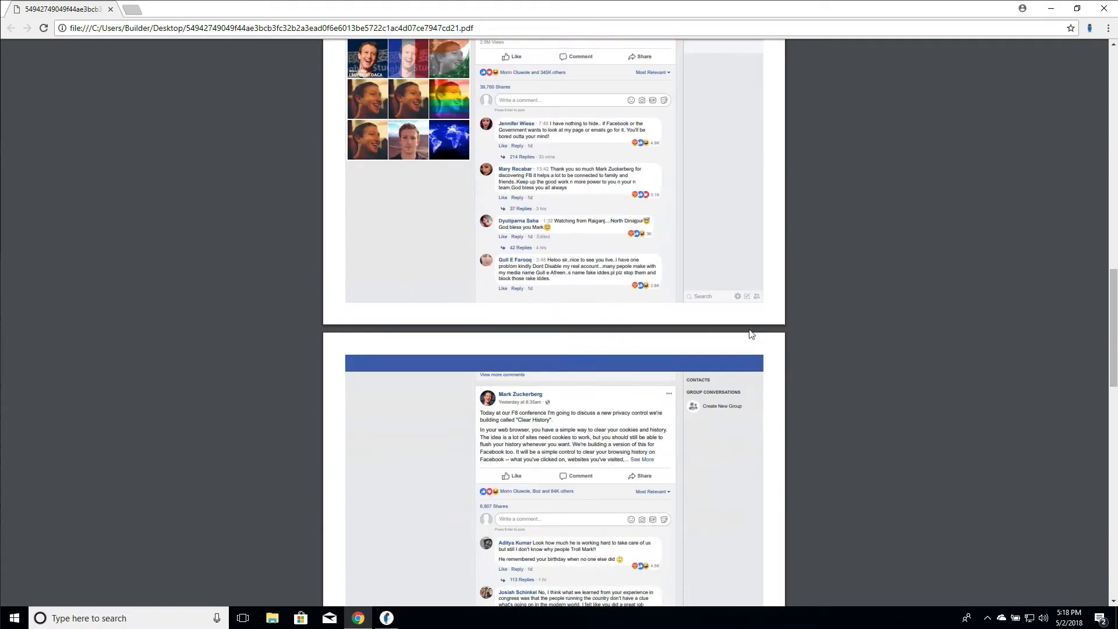
scroll(down, 3)
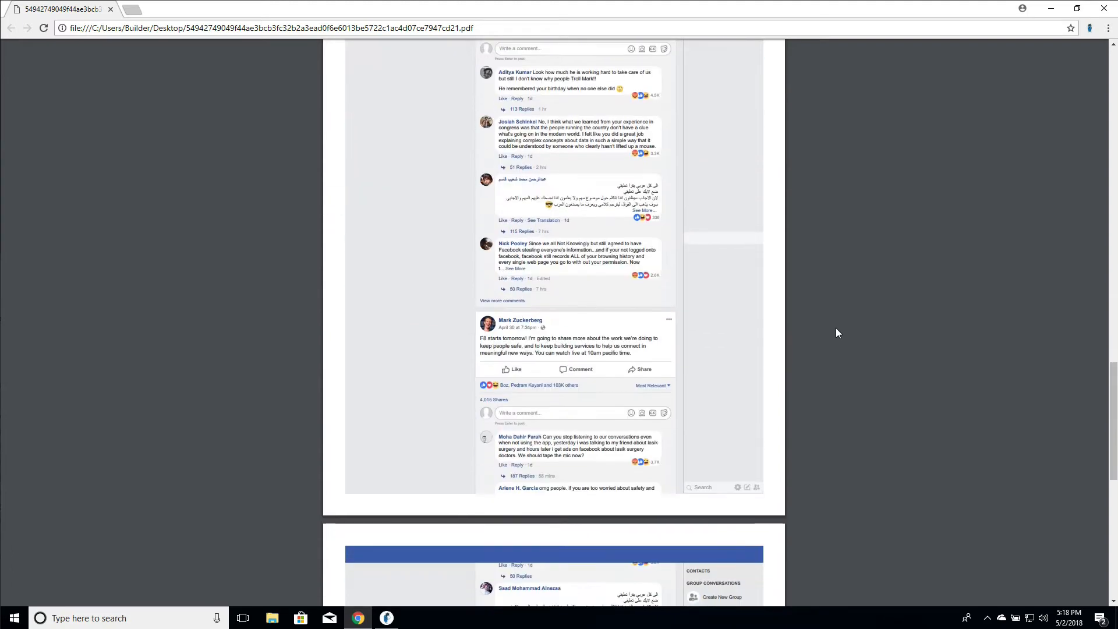
scroll(down, 3)
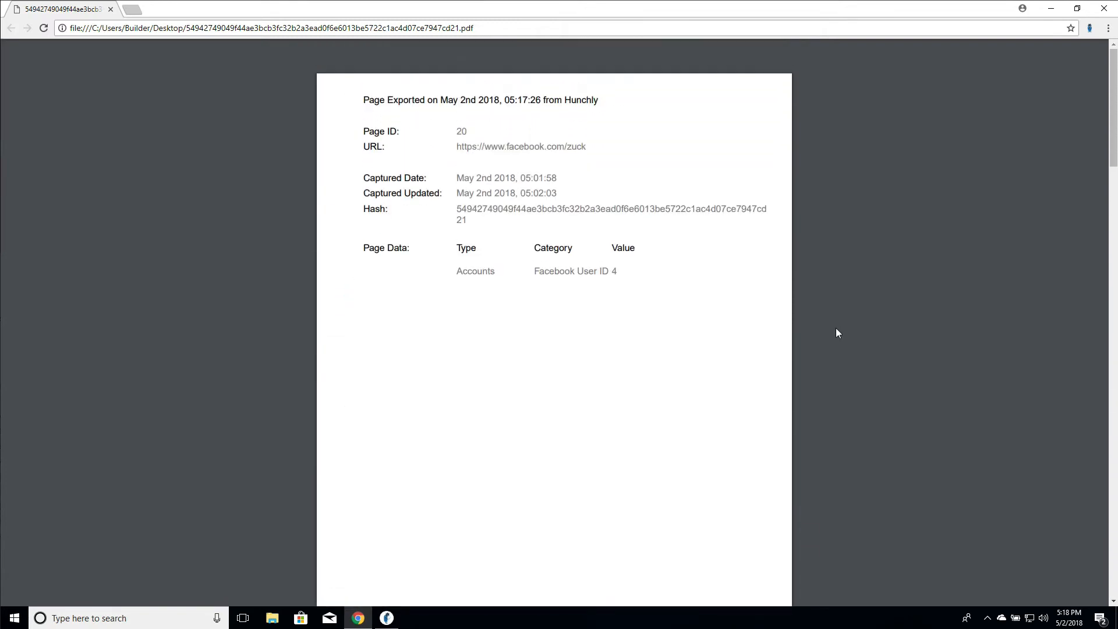
mouse_move(745, 298)
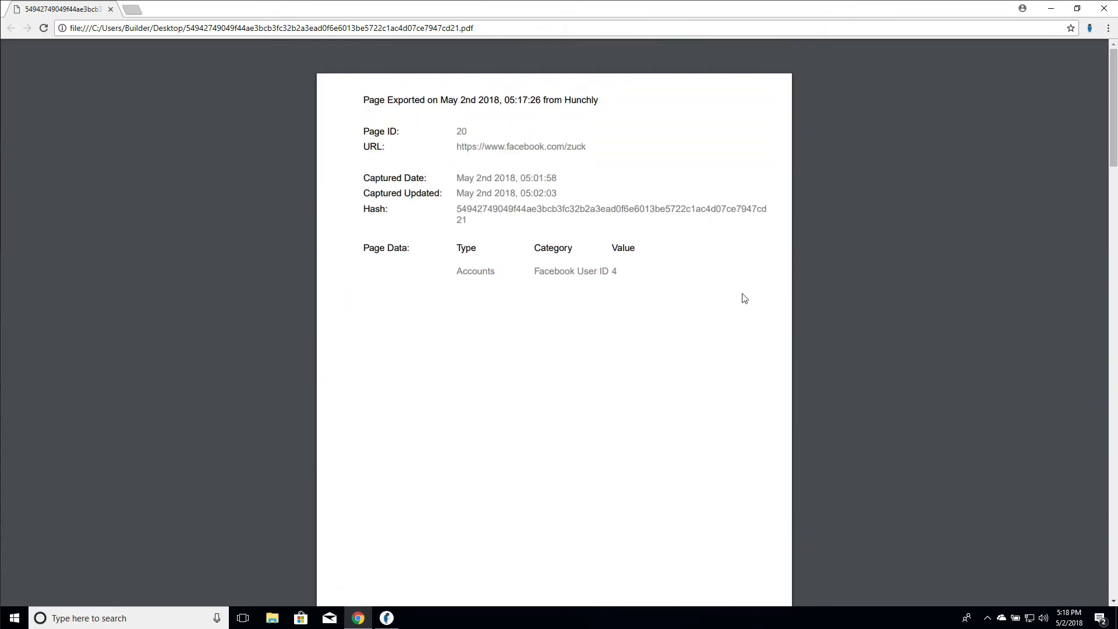
mouse_move(400, 614)
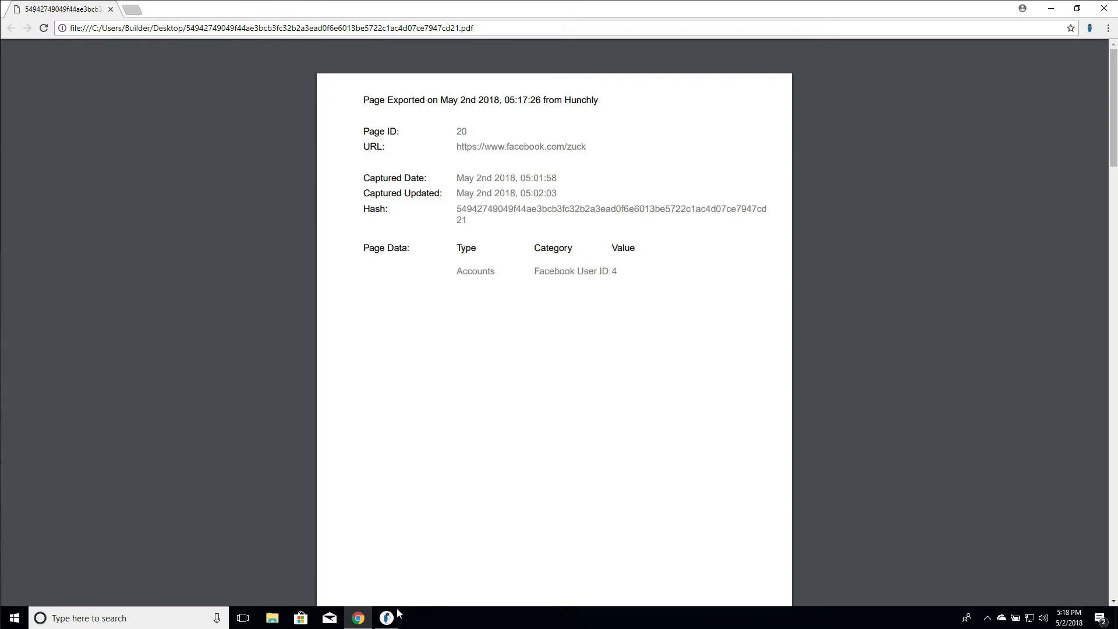
Back in Hunchly, export the Facebook capture again and save it to the desktop.
click(386, 619)
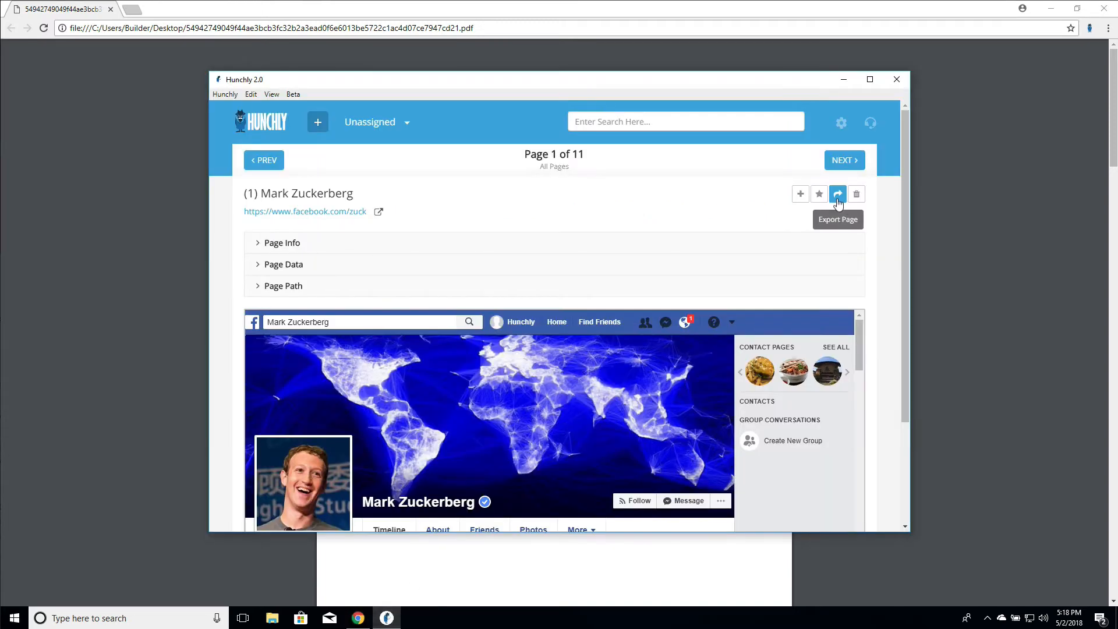
click(837, 194)
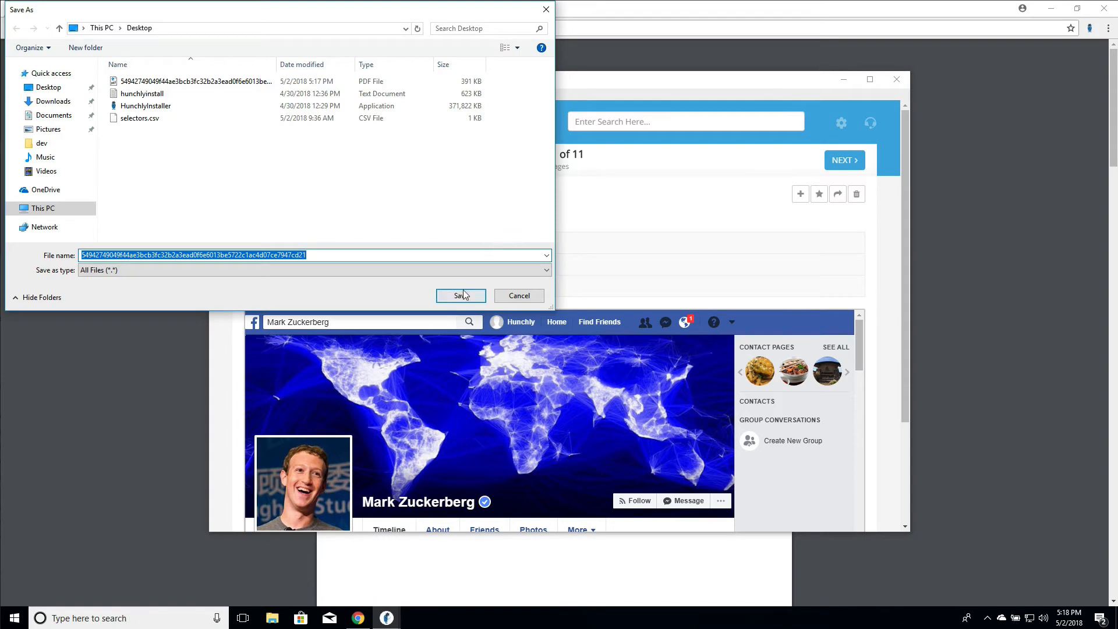
click(460, 296)
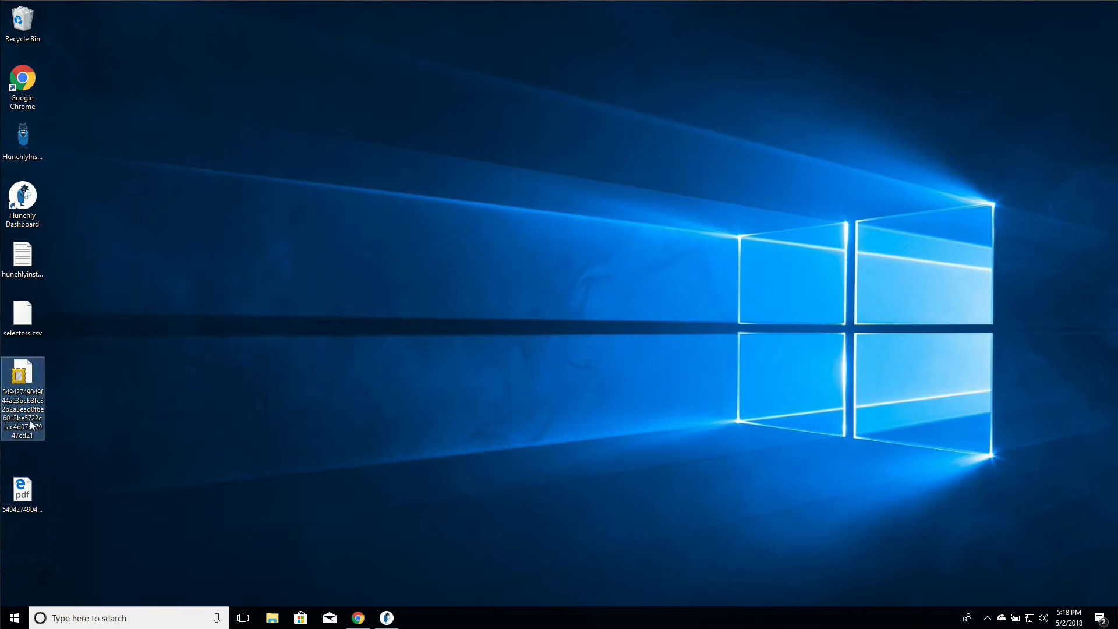
mouse_move(36, 479)
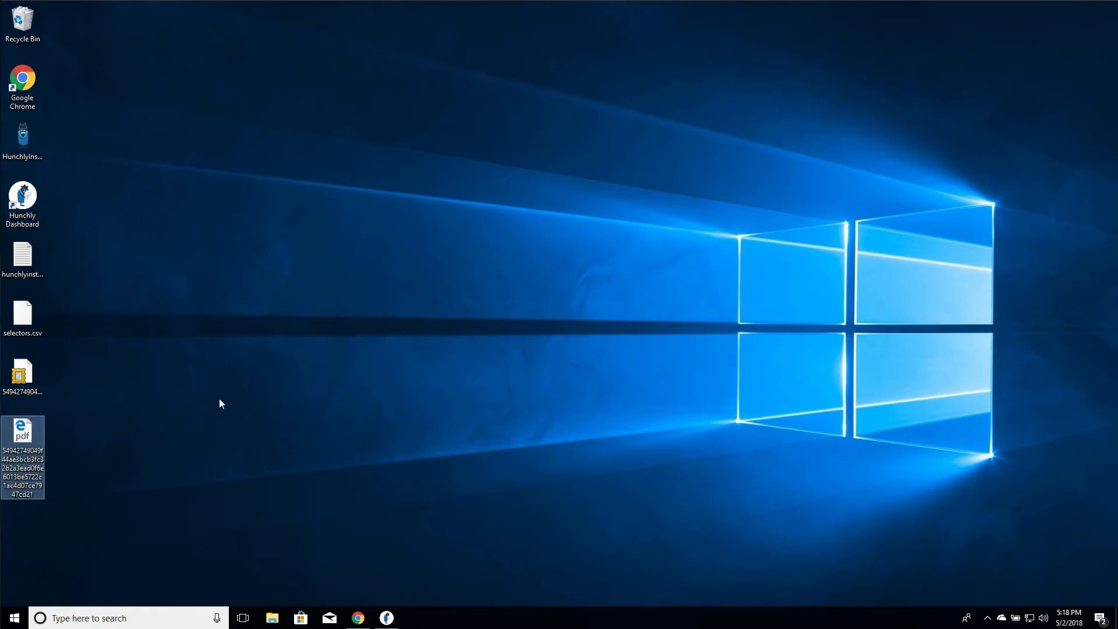
mouse_move(266, 412)
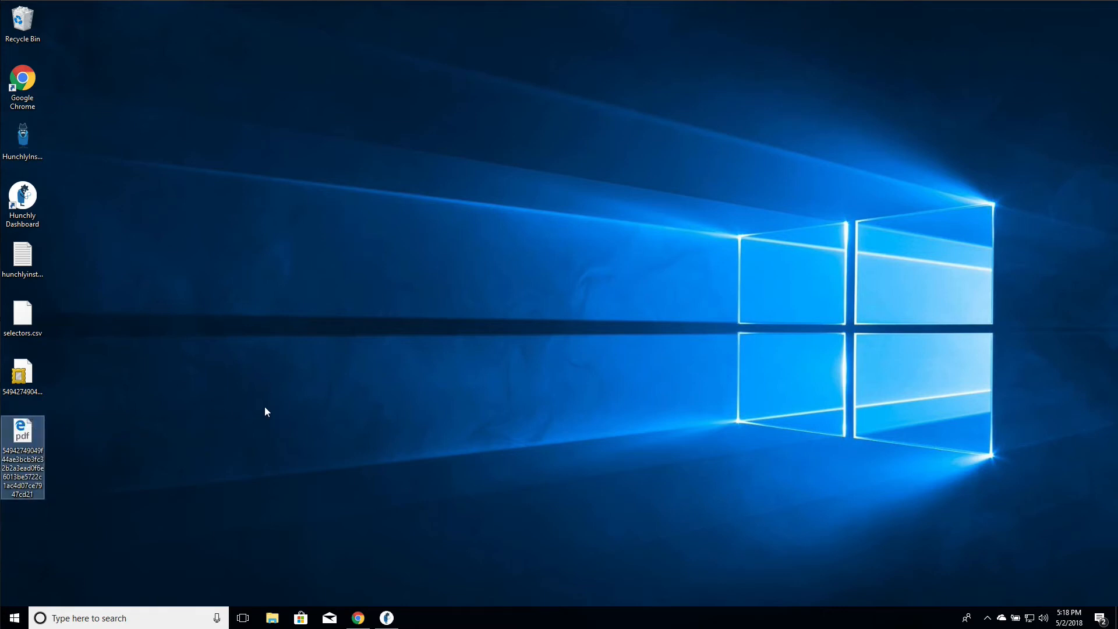
mouse_move(50, 390)
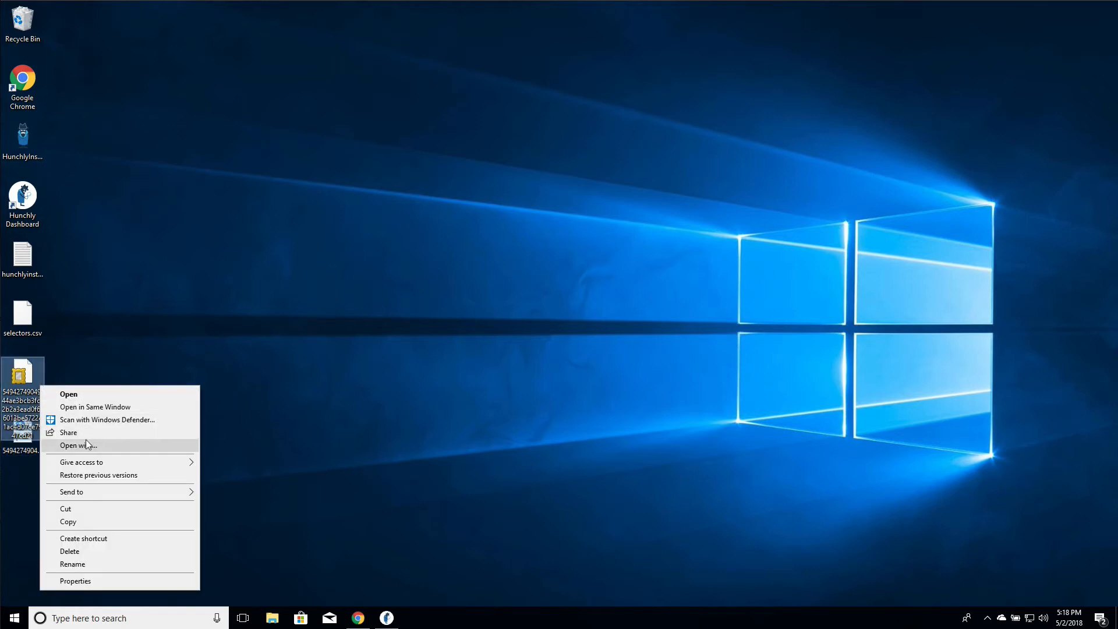
Open the .mhtml export in Google Chrome, setting Chrome as the default for .mhtml files.
click(79, 445)
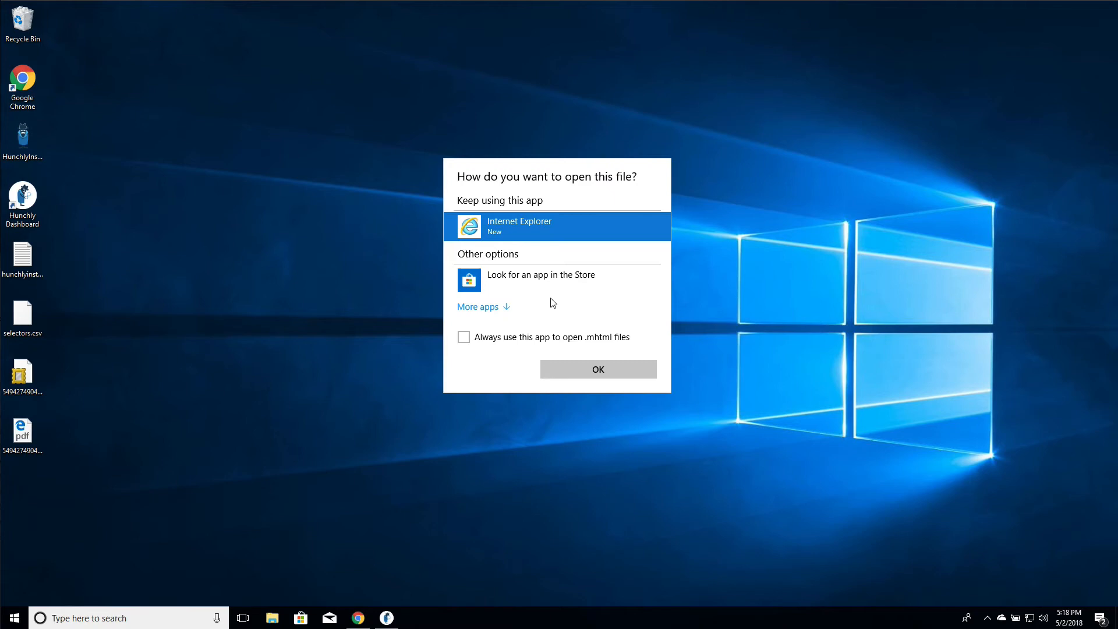
click(478, 306)
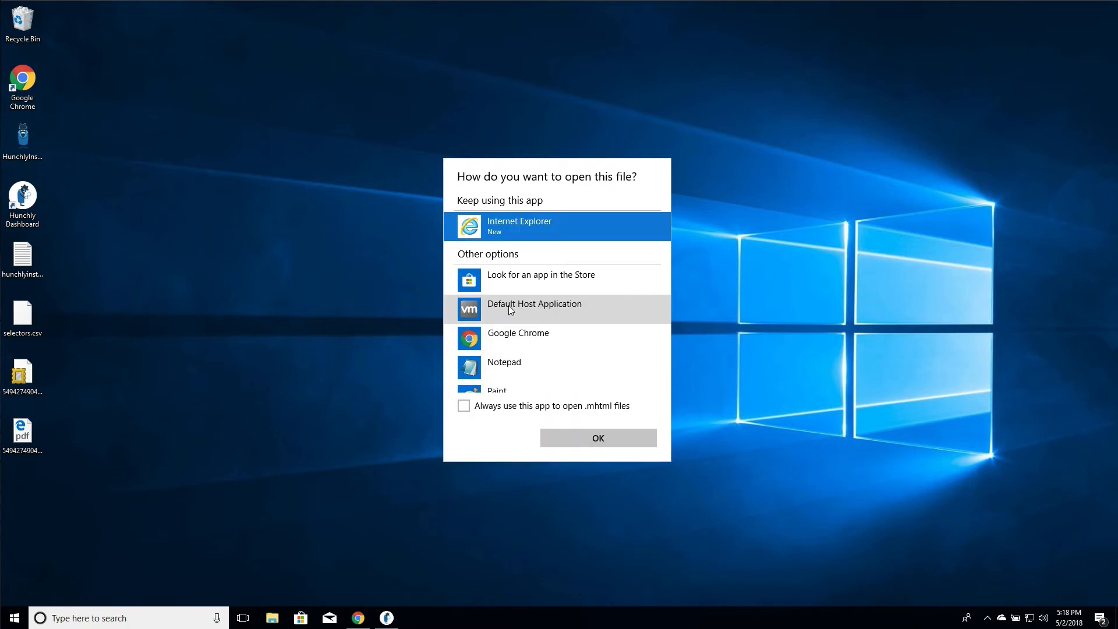
click(518, 333)
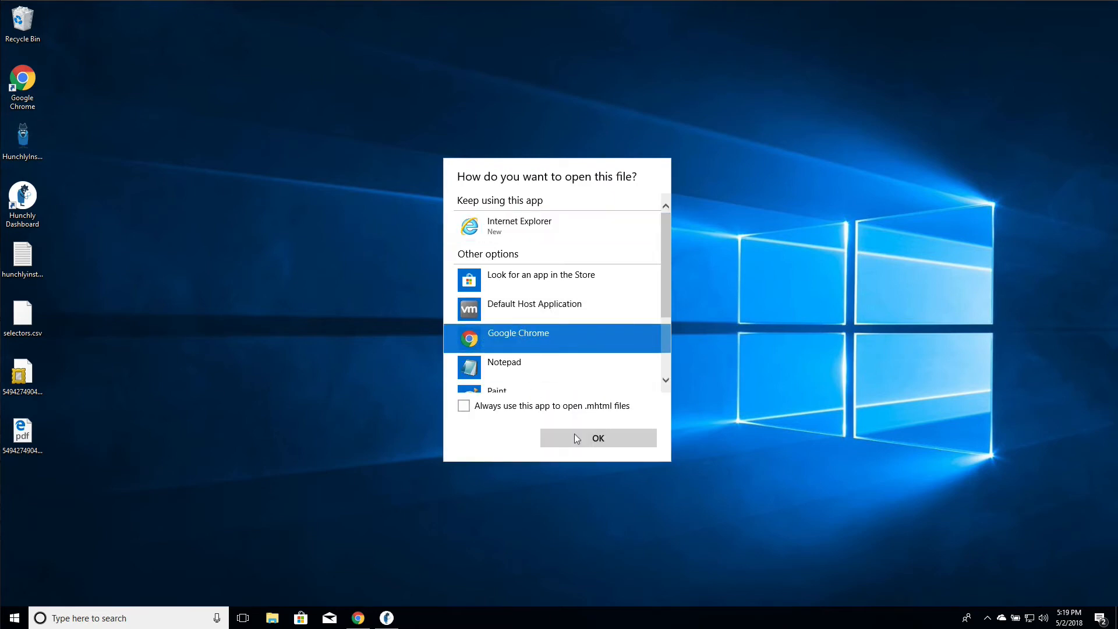
click(463, 405)
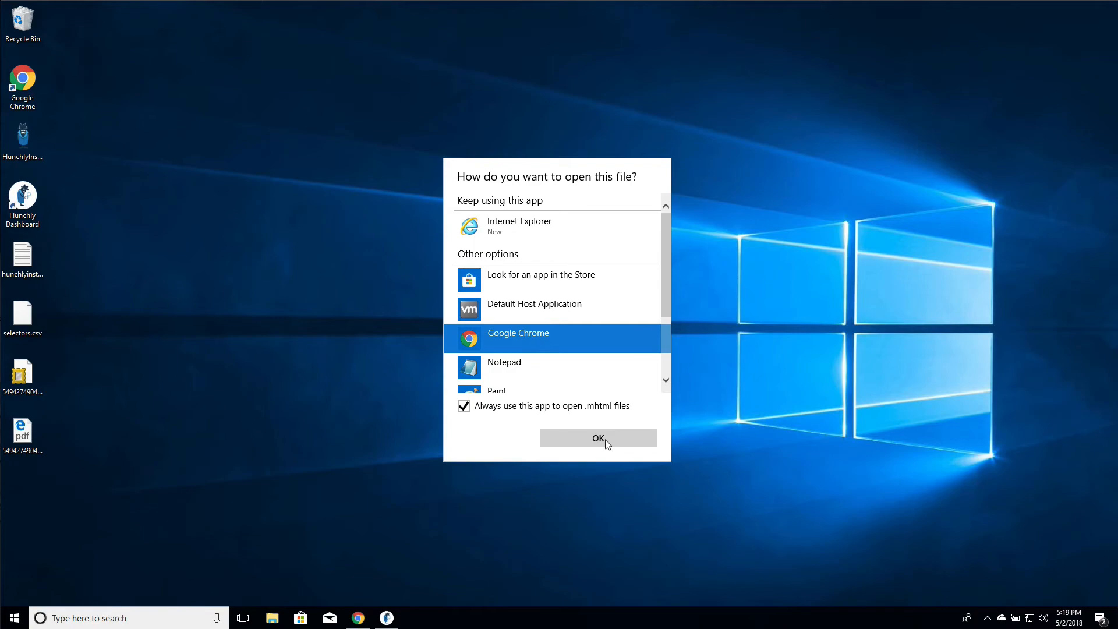
click(598, 438)
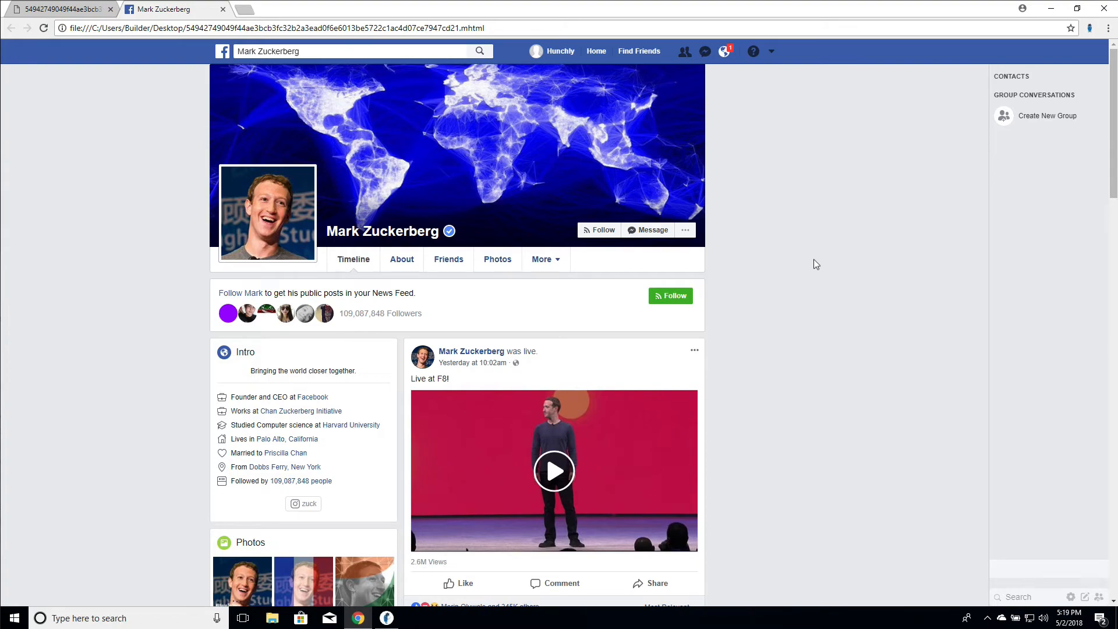
Scroll through the MHTML copy of the Facebook page in Chrome, then return to Hunchly.
scroll(down, 3)
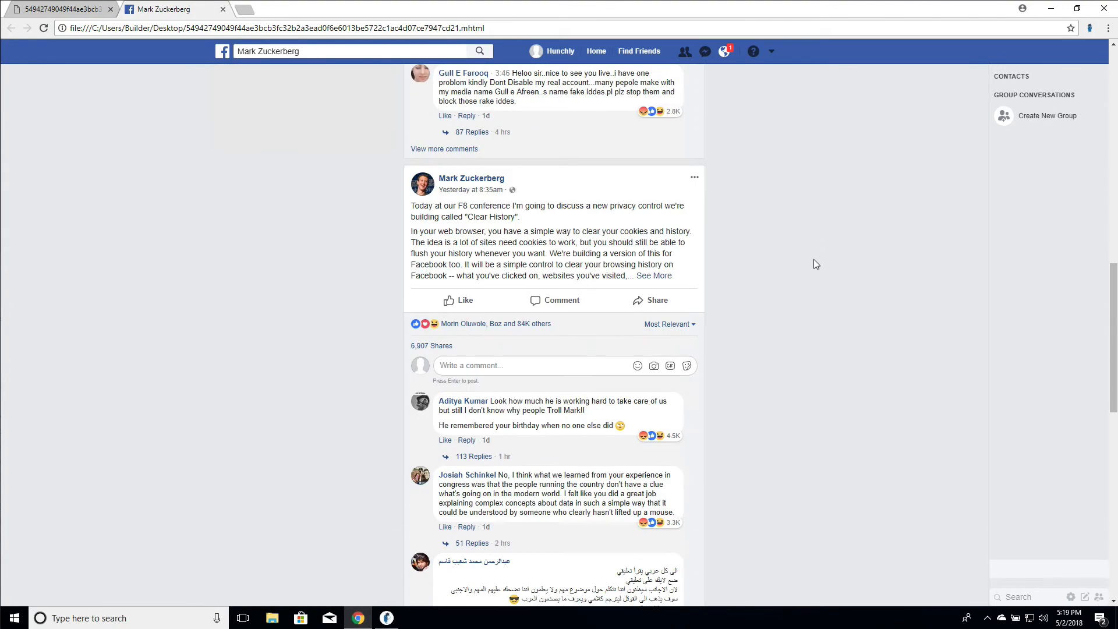
scroll(up, 3)
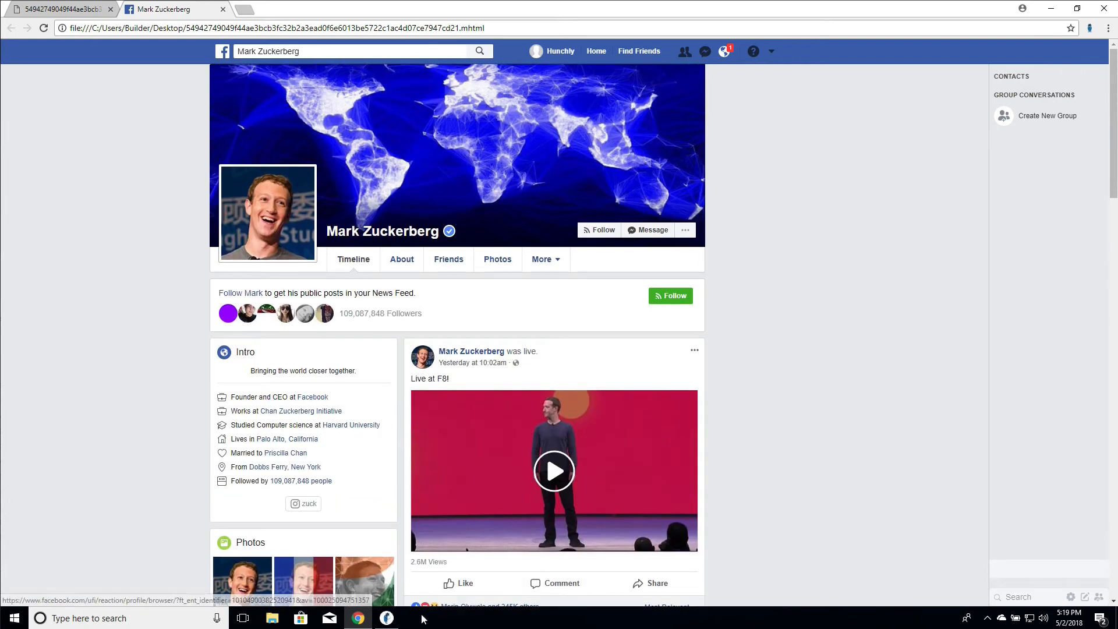
click(386, 618)
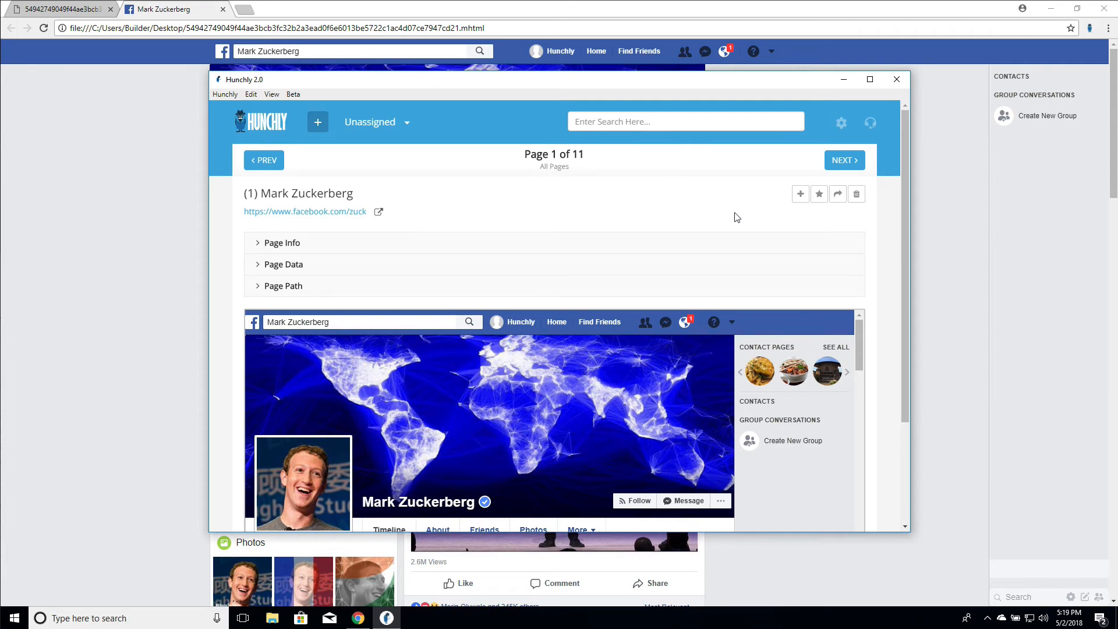
mouse_move(728, 217)
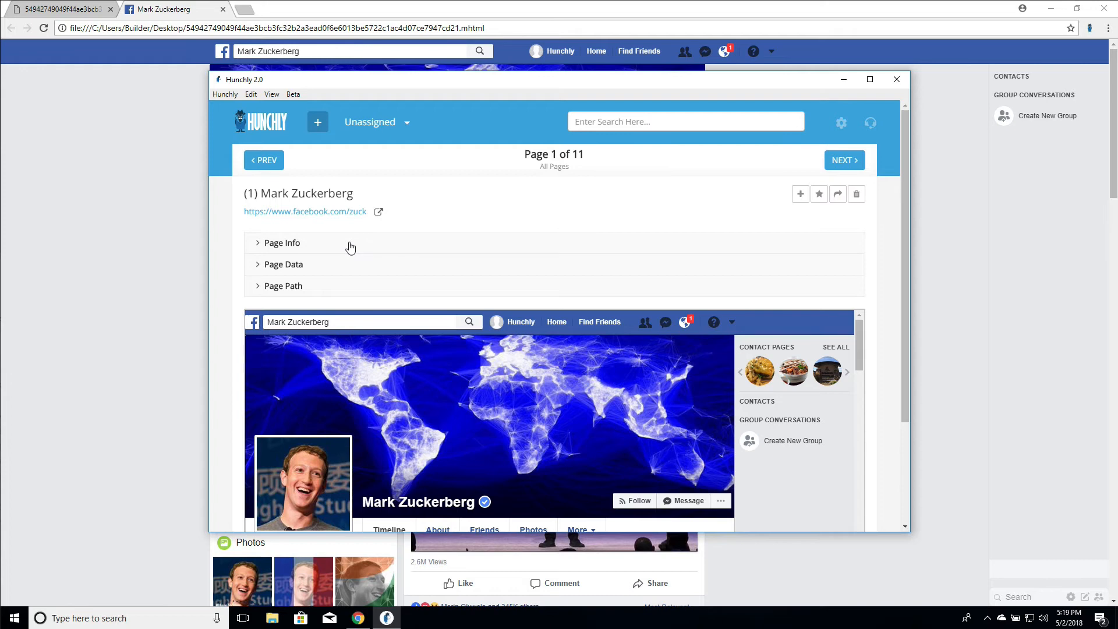
Expand Page Info, add the Social Media tag to the Facebook capture, then collapse Page Info.
click(282, 243)
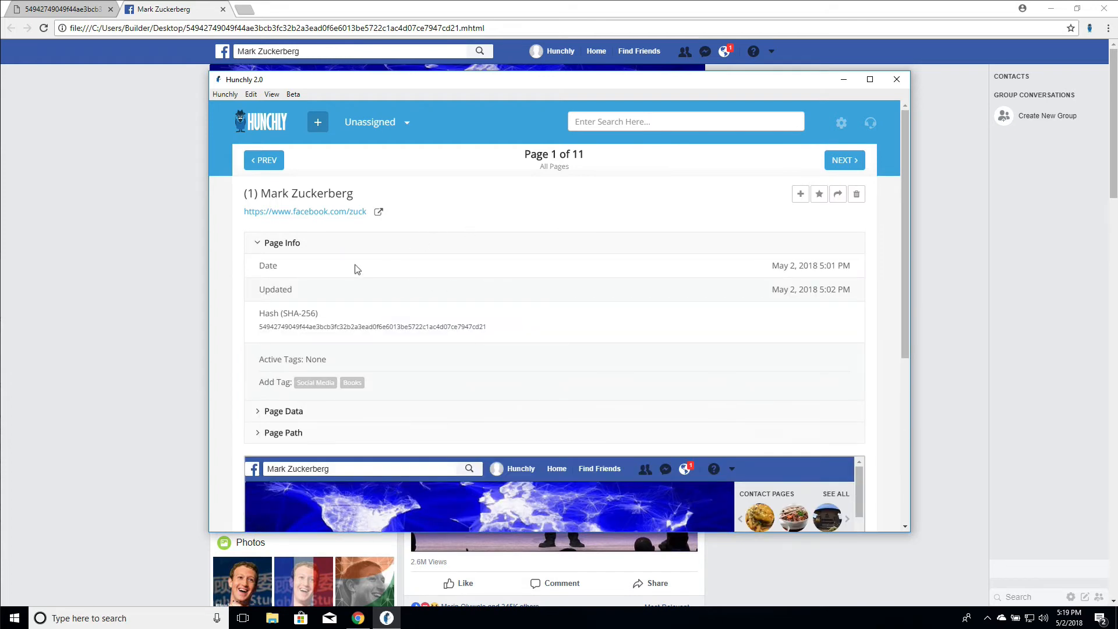
mouse_move(361, 270)
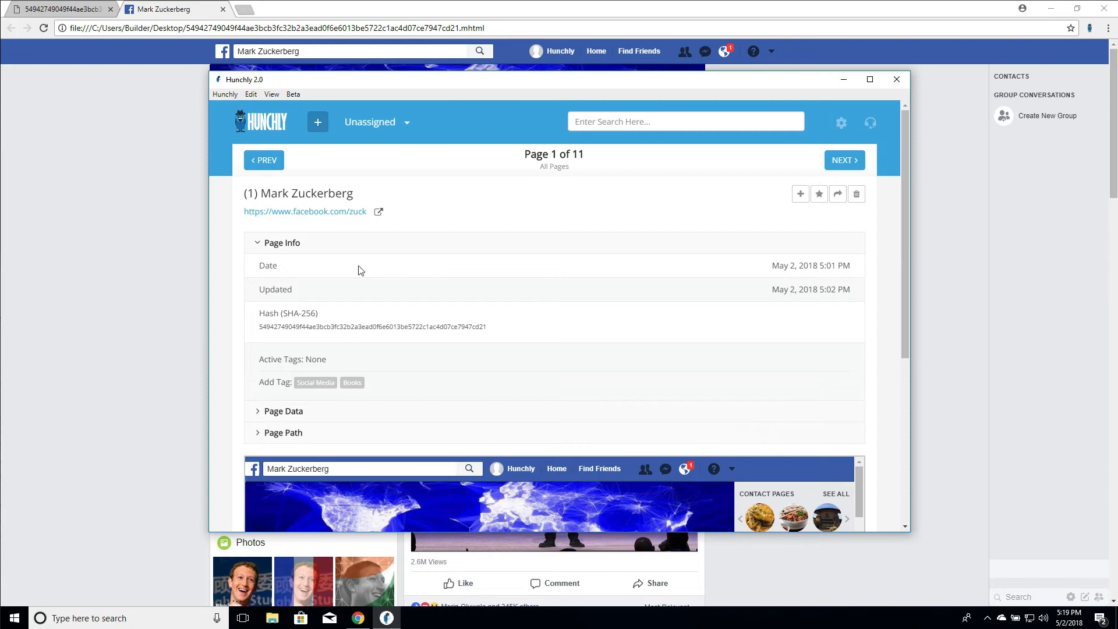
mouse_move(422, 358)
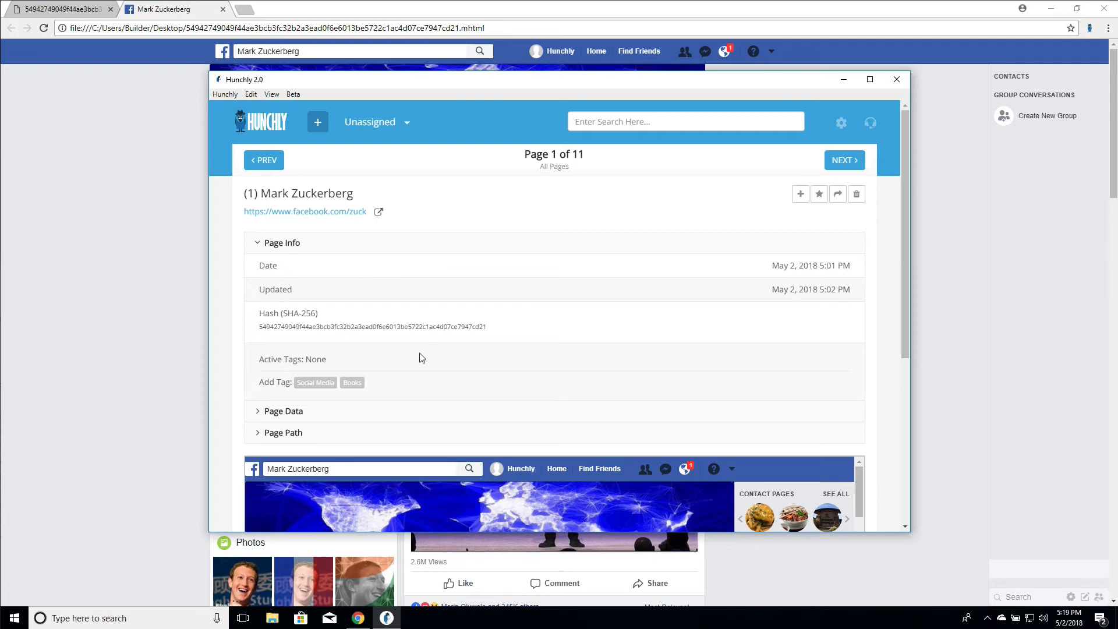
mouse_move(423, 345)
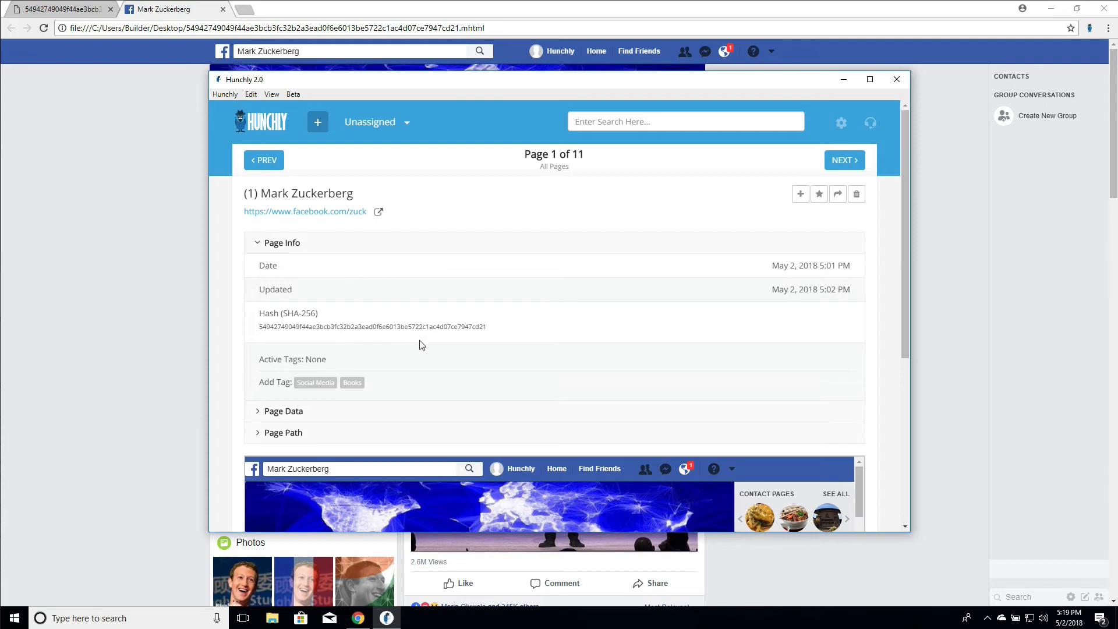
mouse_move(329, 387)
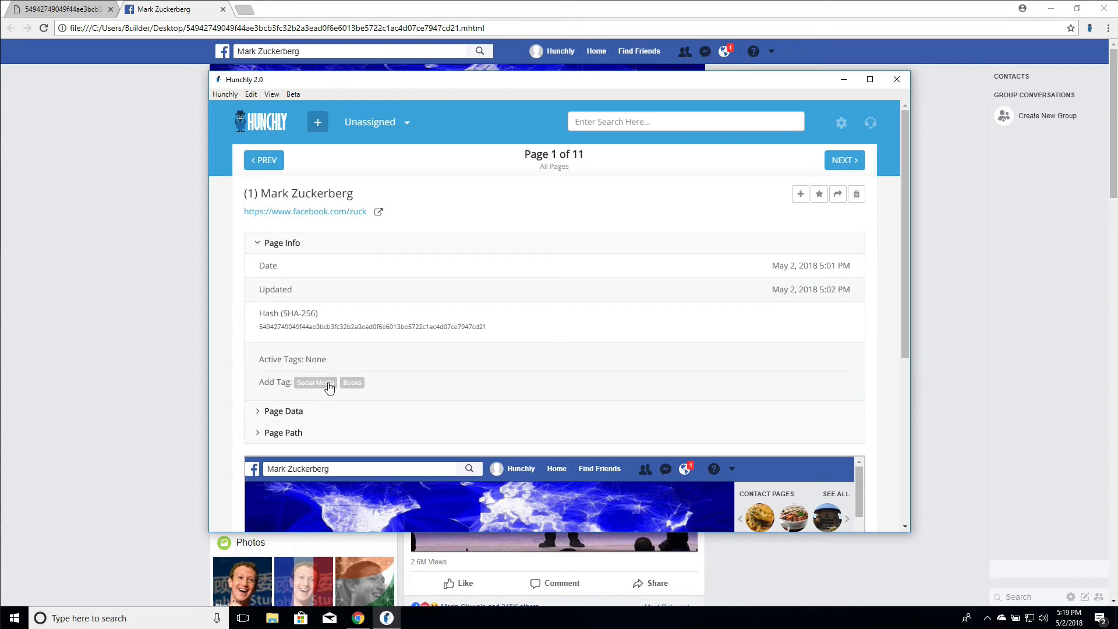
click(315, 382)
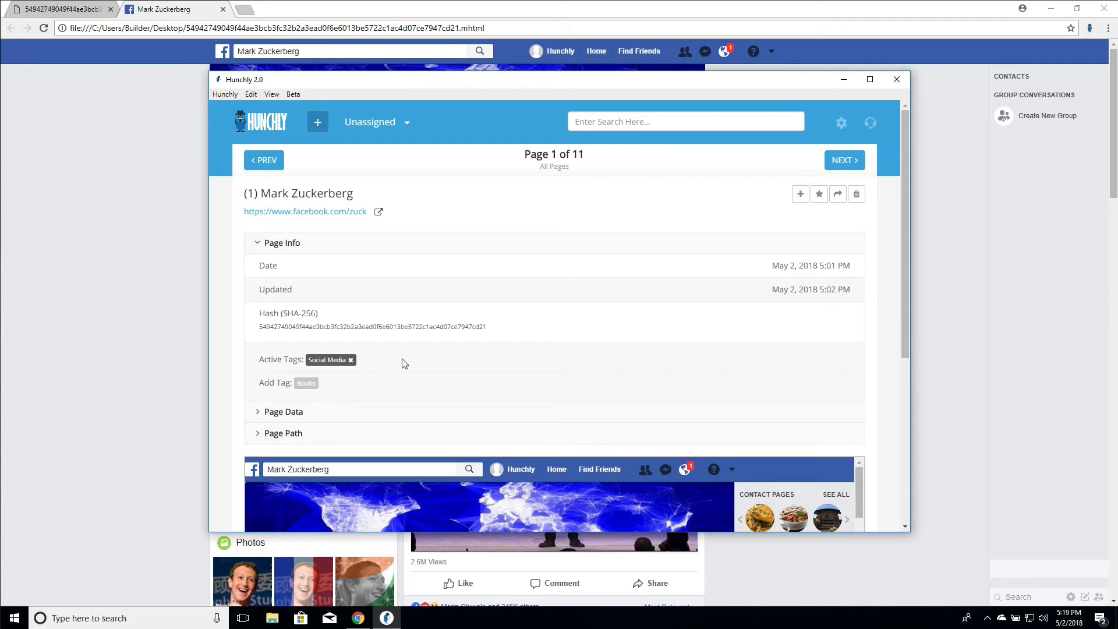
mouse_move(411, 362)
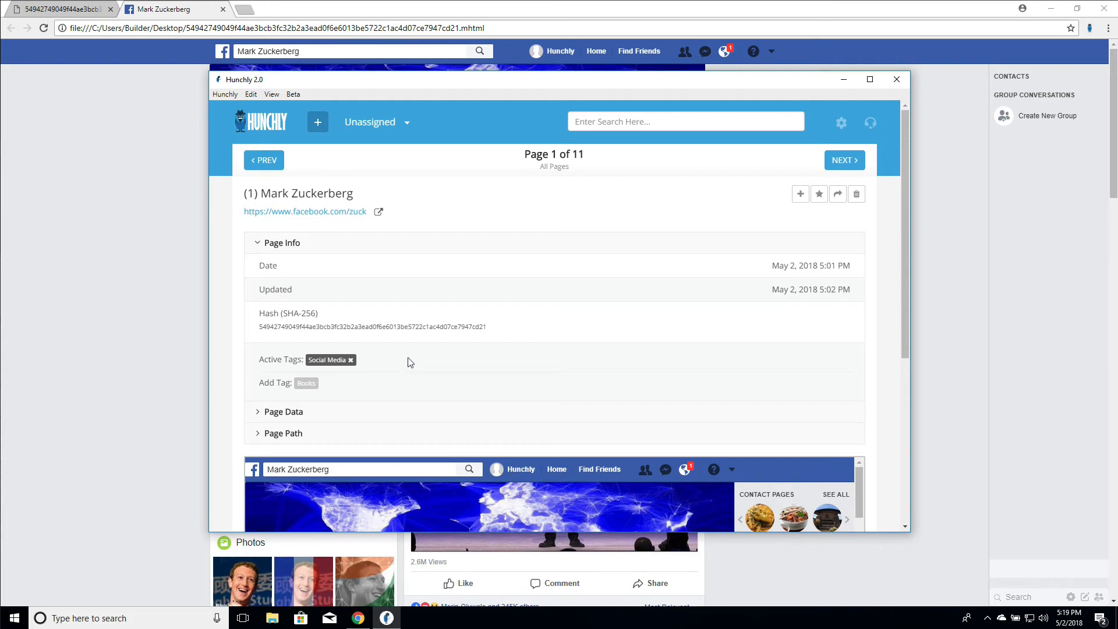
mouse_move(307, 246)
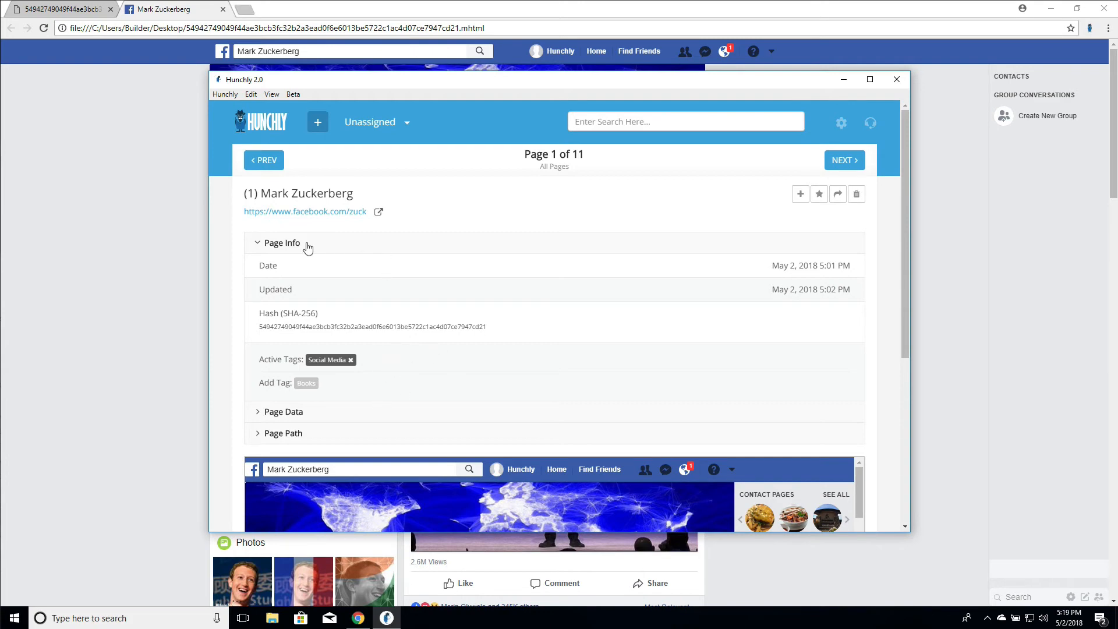
click(281, 243)
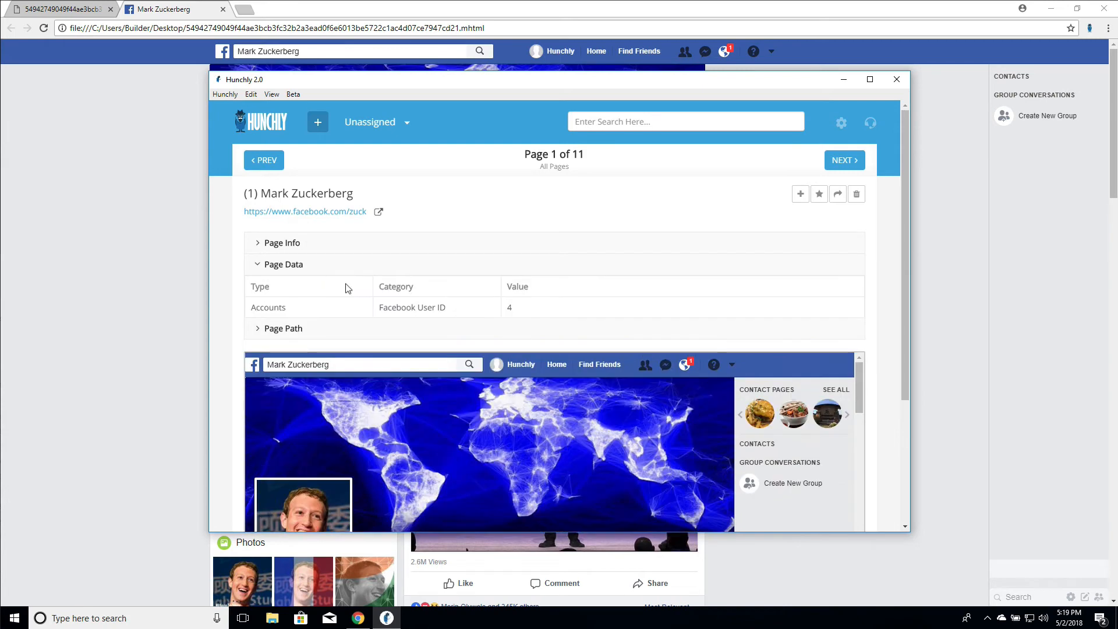
Collapse Page Data, view the Page Path trail from Google search to Facebook, then collapse it.
click(283, 264)
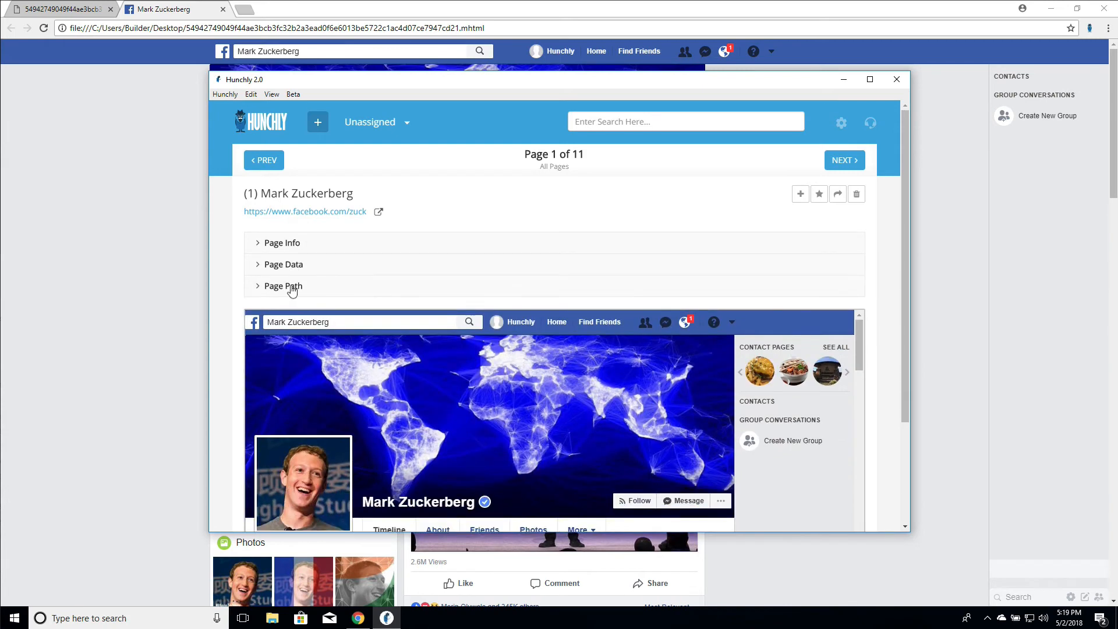
click(283, 286)
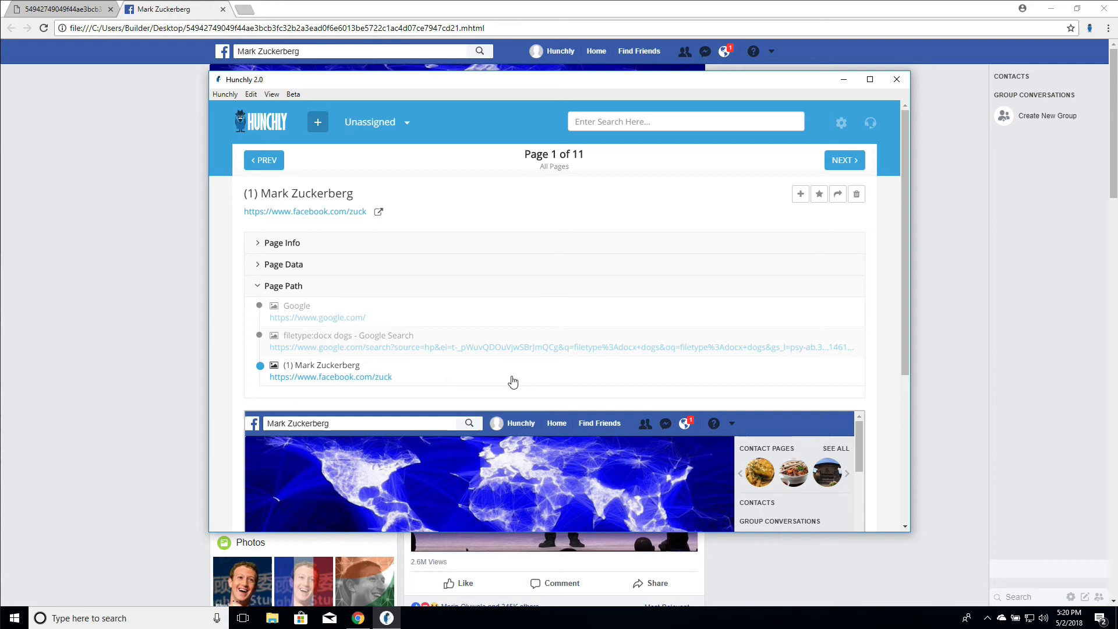
mouse_move(511, 376)
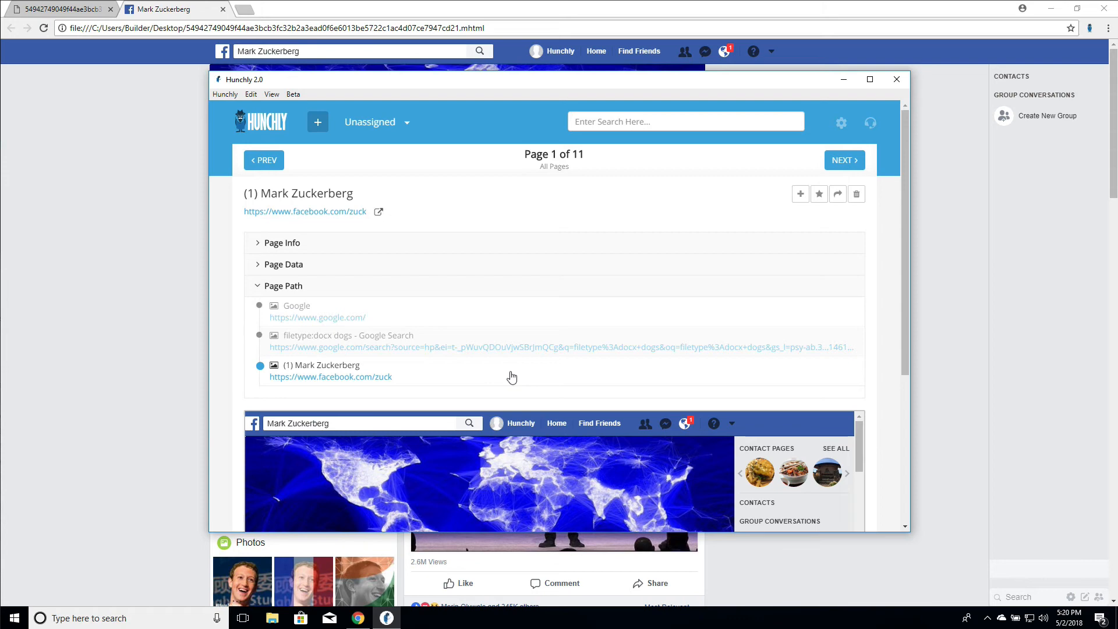
mouse_move(432, 290)
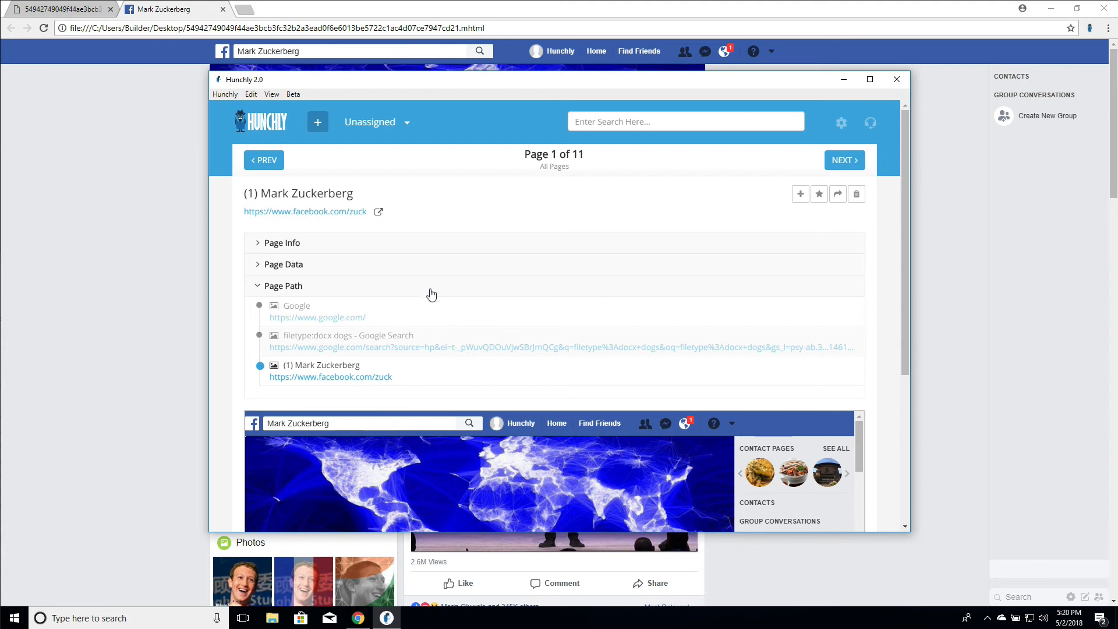
click(283, 286)
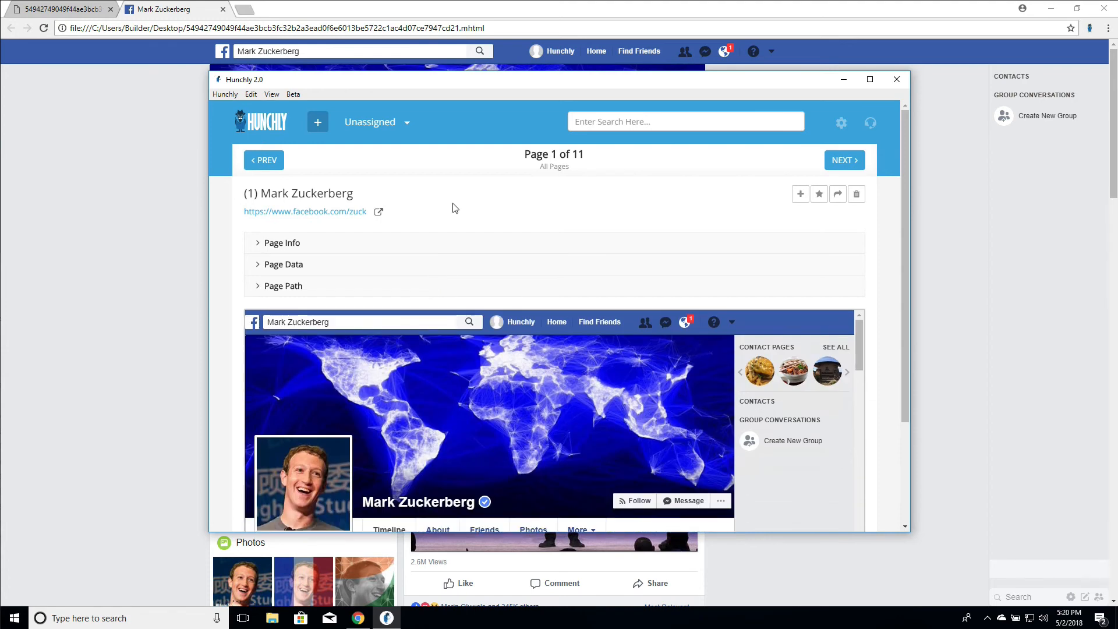
mouse_move(284, 137)
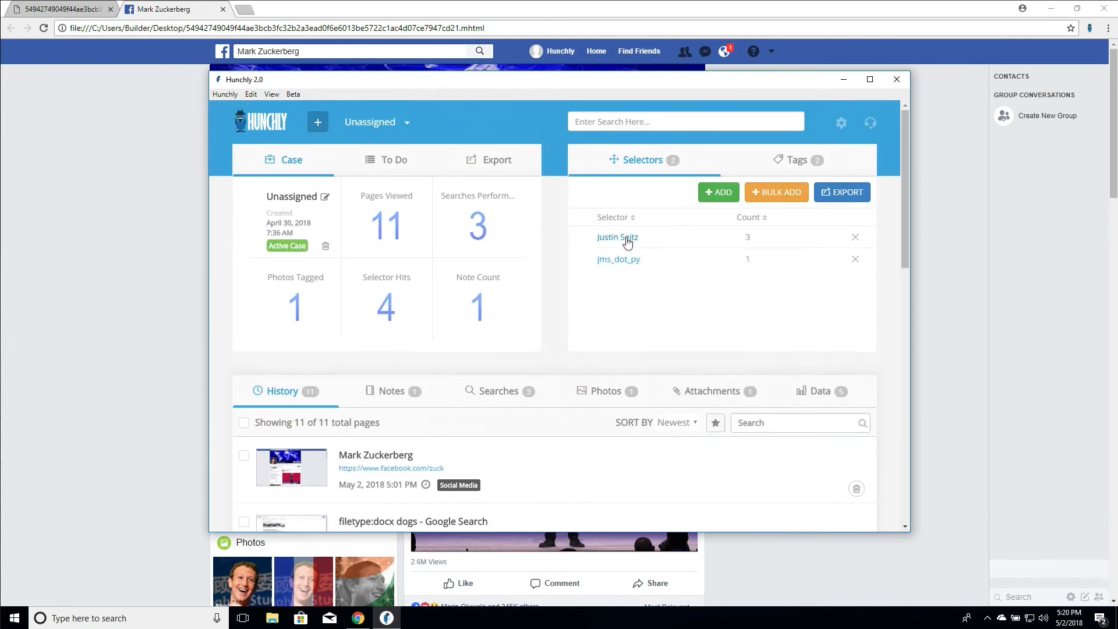
Page through the three Justin Seitz selector matches, then clear the filter and open the newest capture.
click(618, 237)
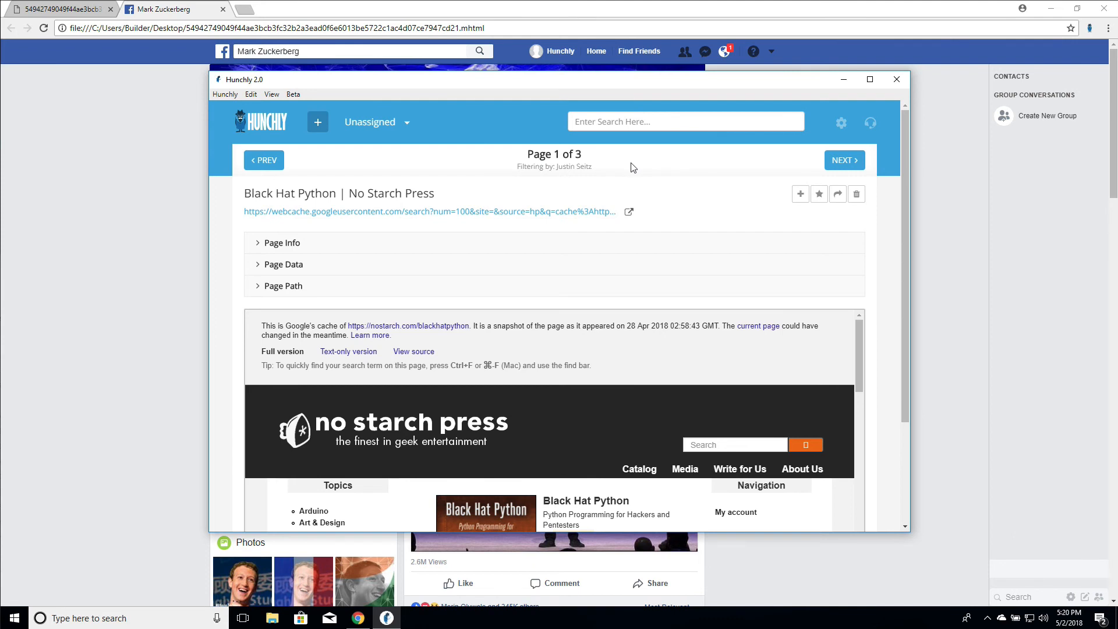
mouse_move(806, 152)
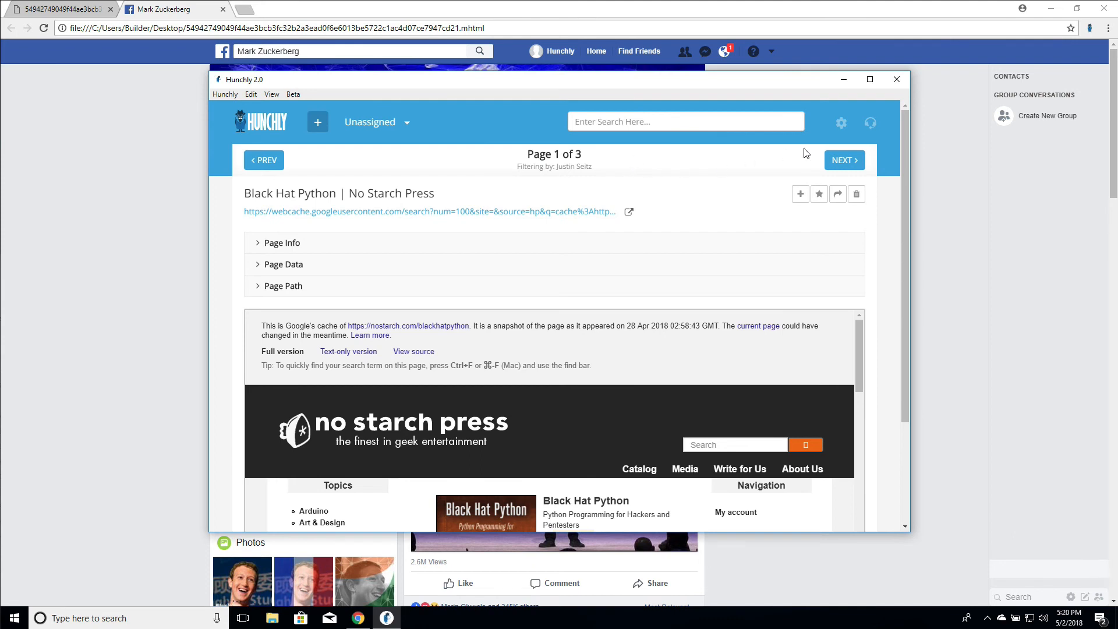
click(844, 160)
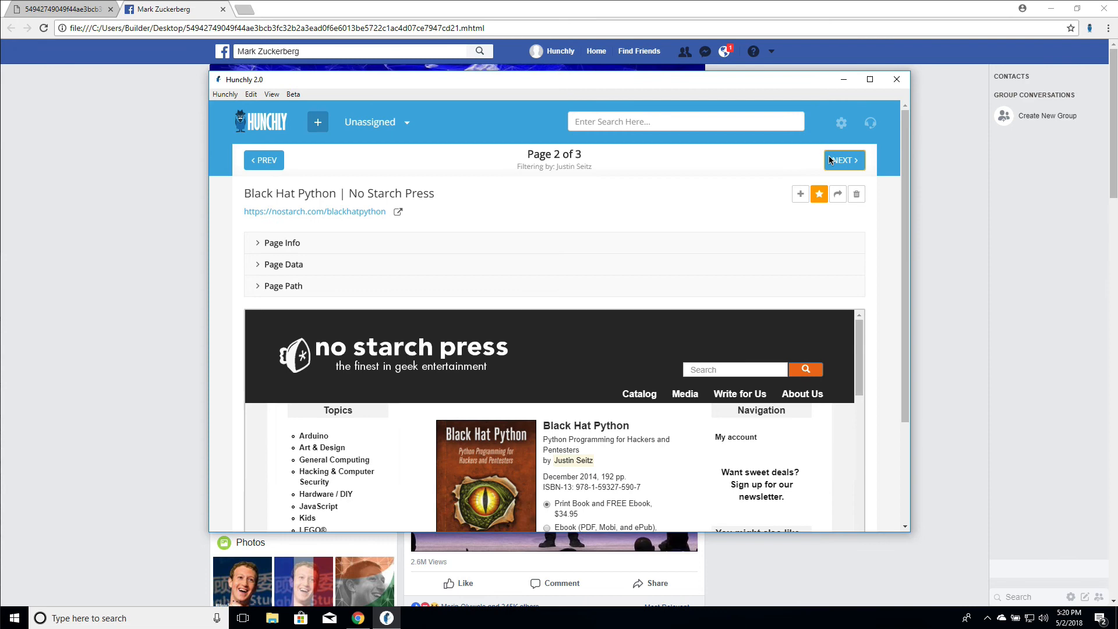
click(263, 159)
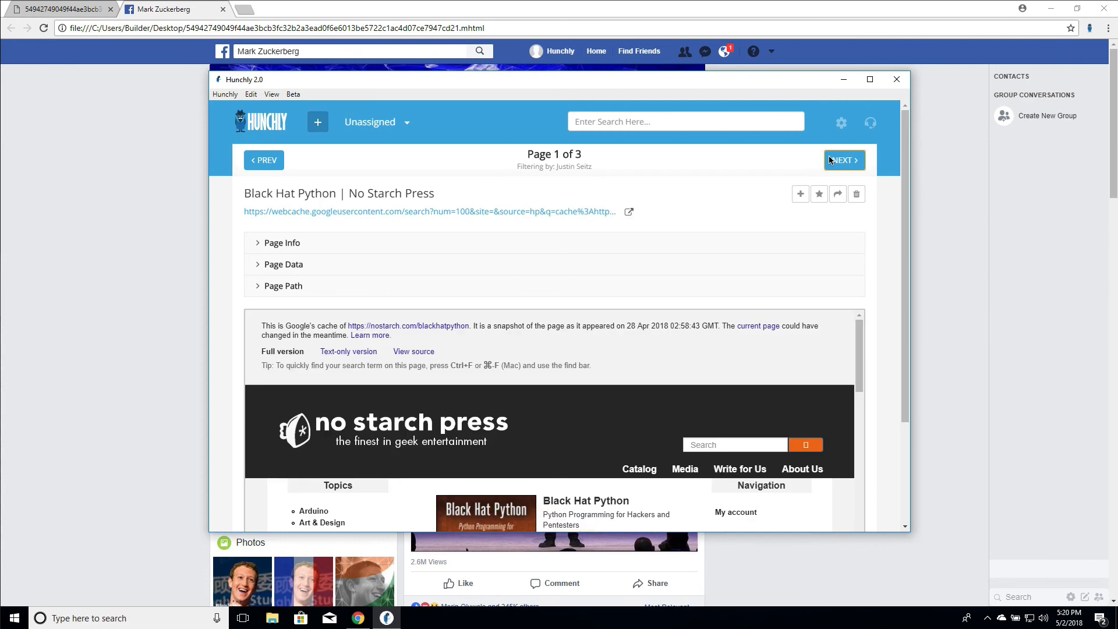
click(845, 160)
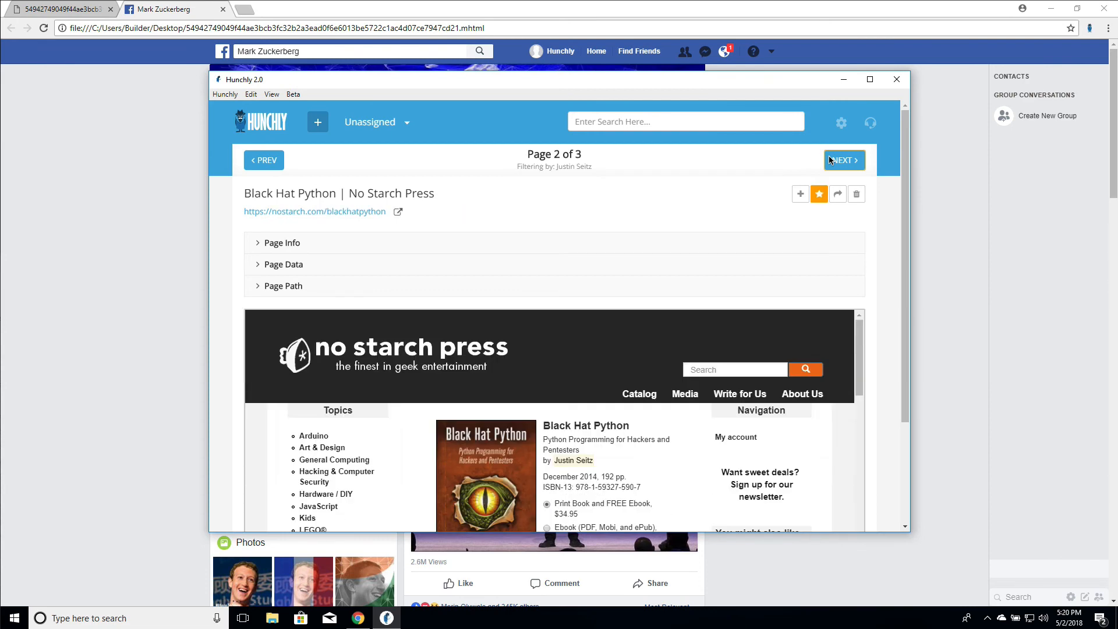
click(845, 160)
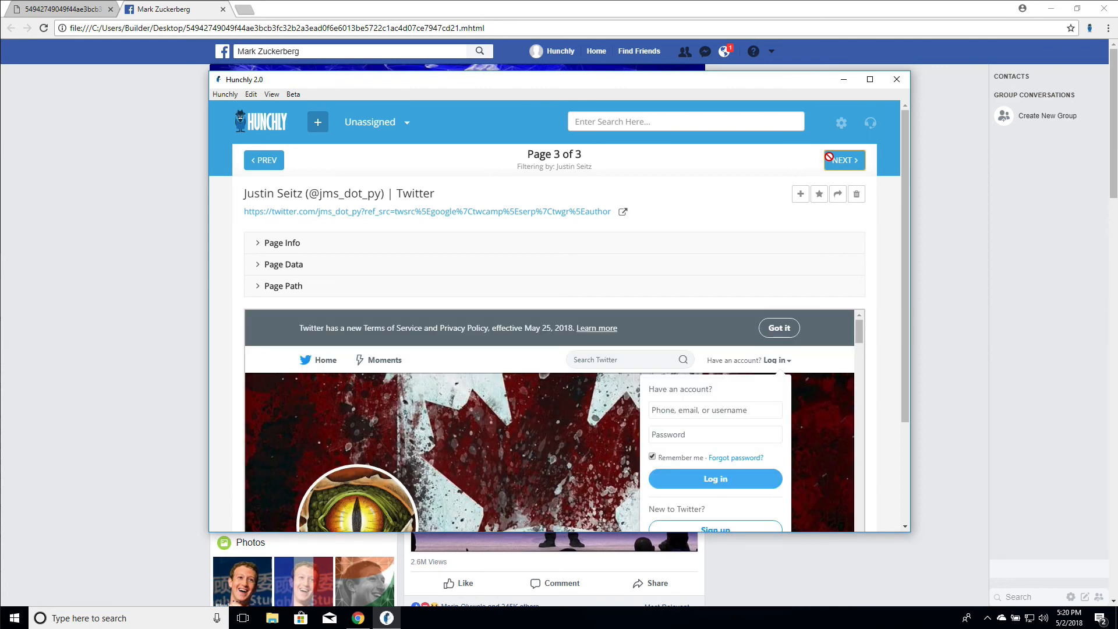
mouse_move(547, 169)
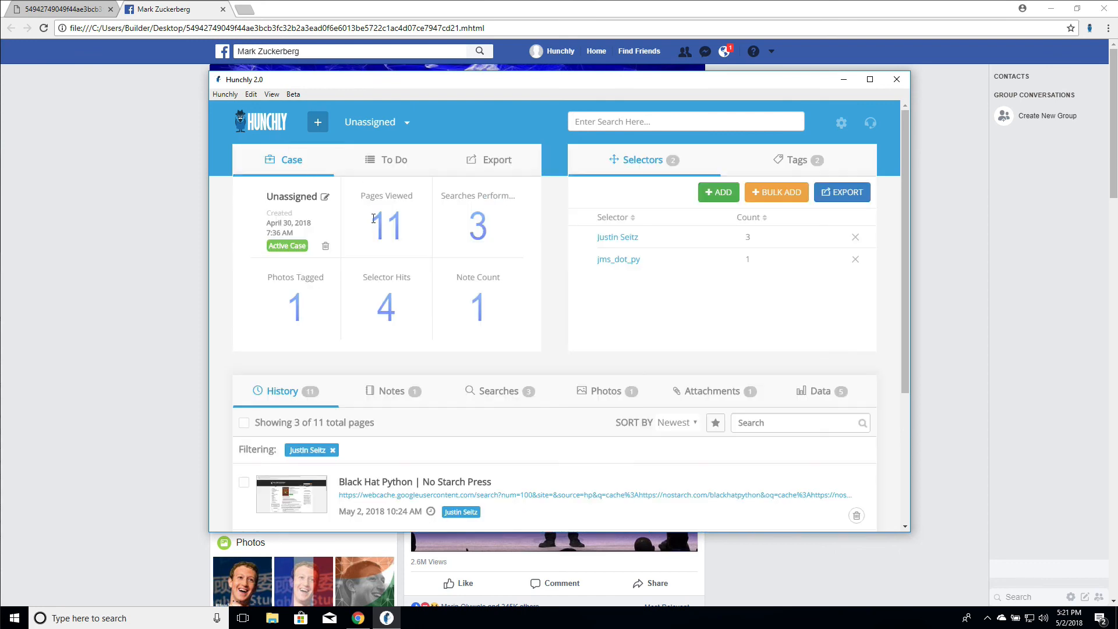
click(333, 450)
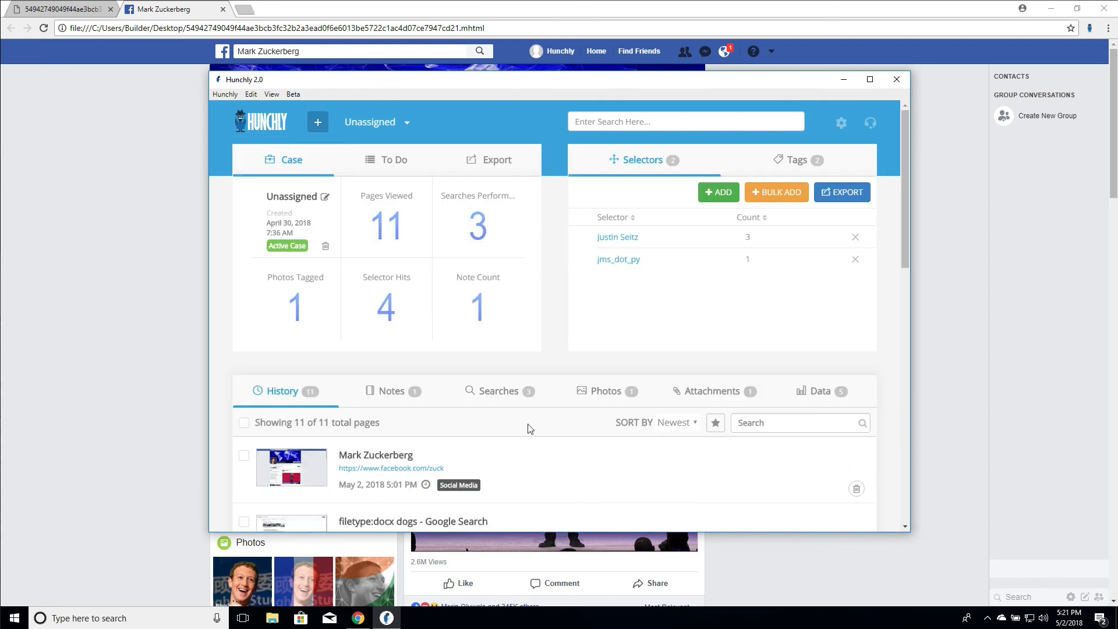
click(375, 455)
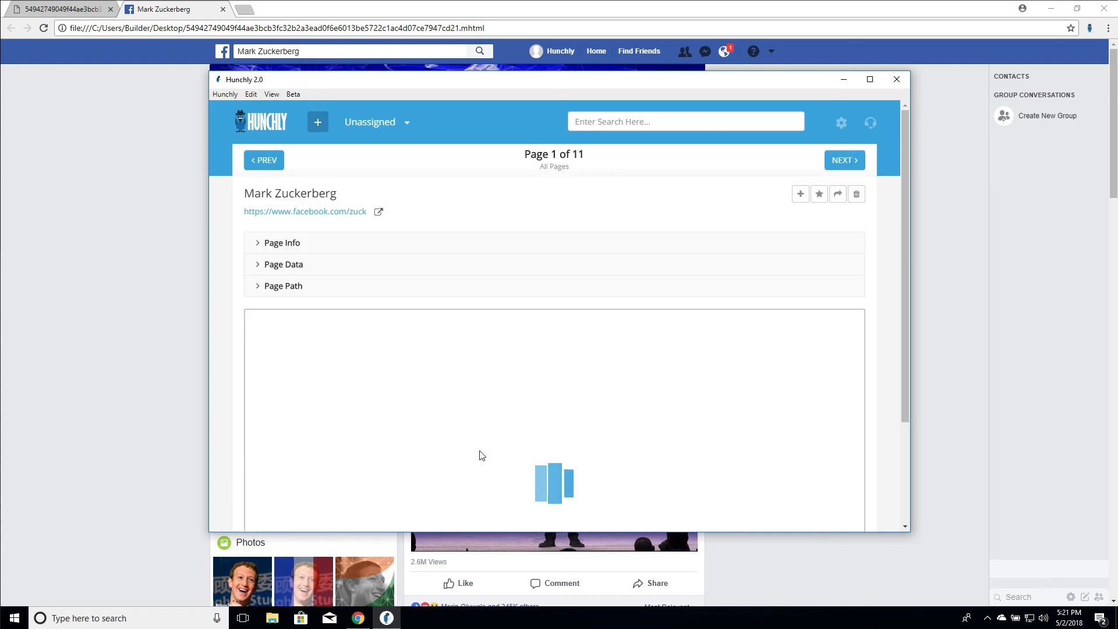